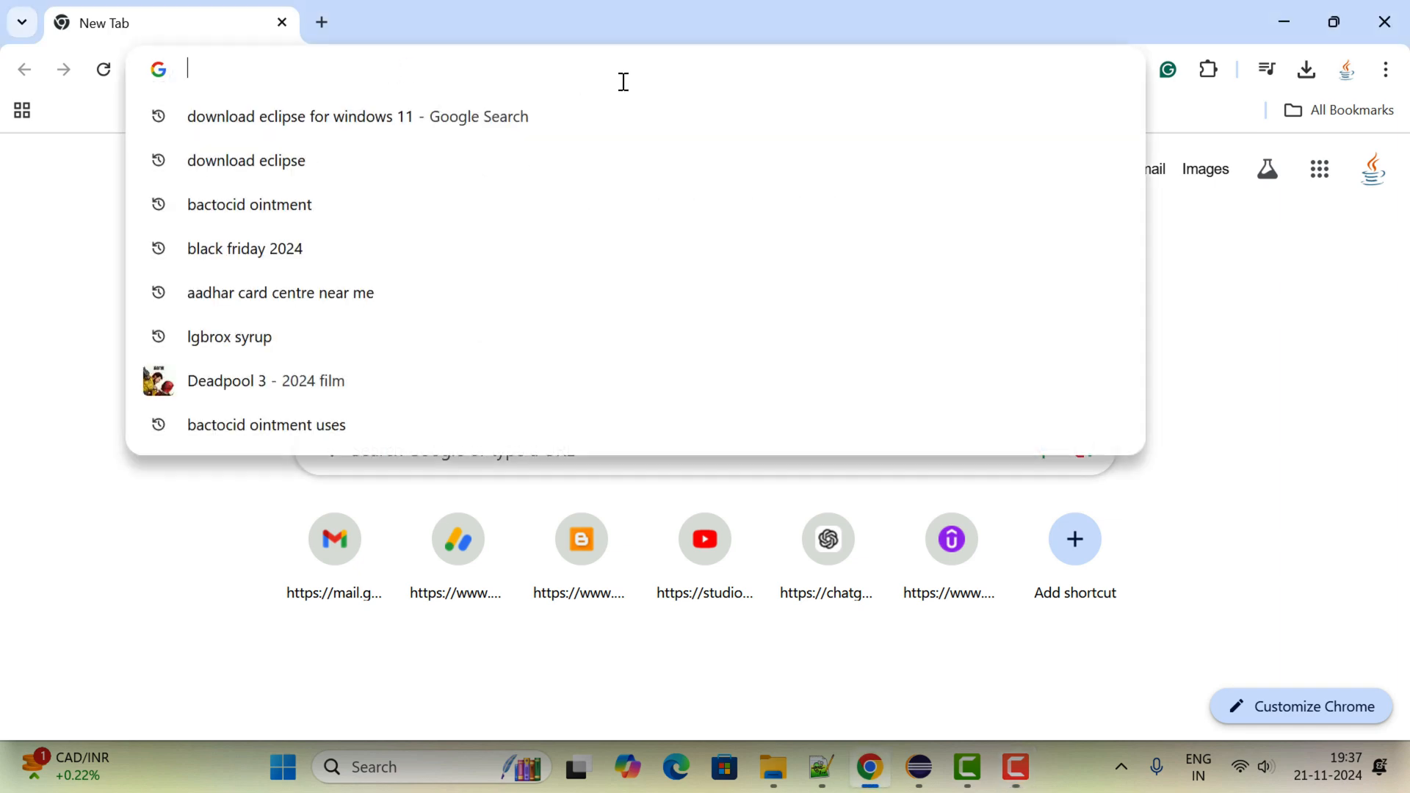
Search Google for 'download java 23 for windows 11' and open the Oracle Java Downloads result
{"action": "type", "text": "download eclipse"}
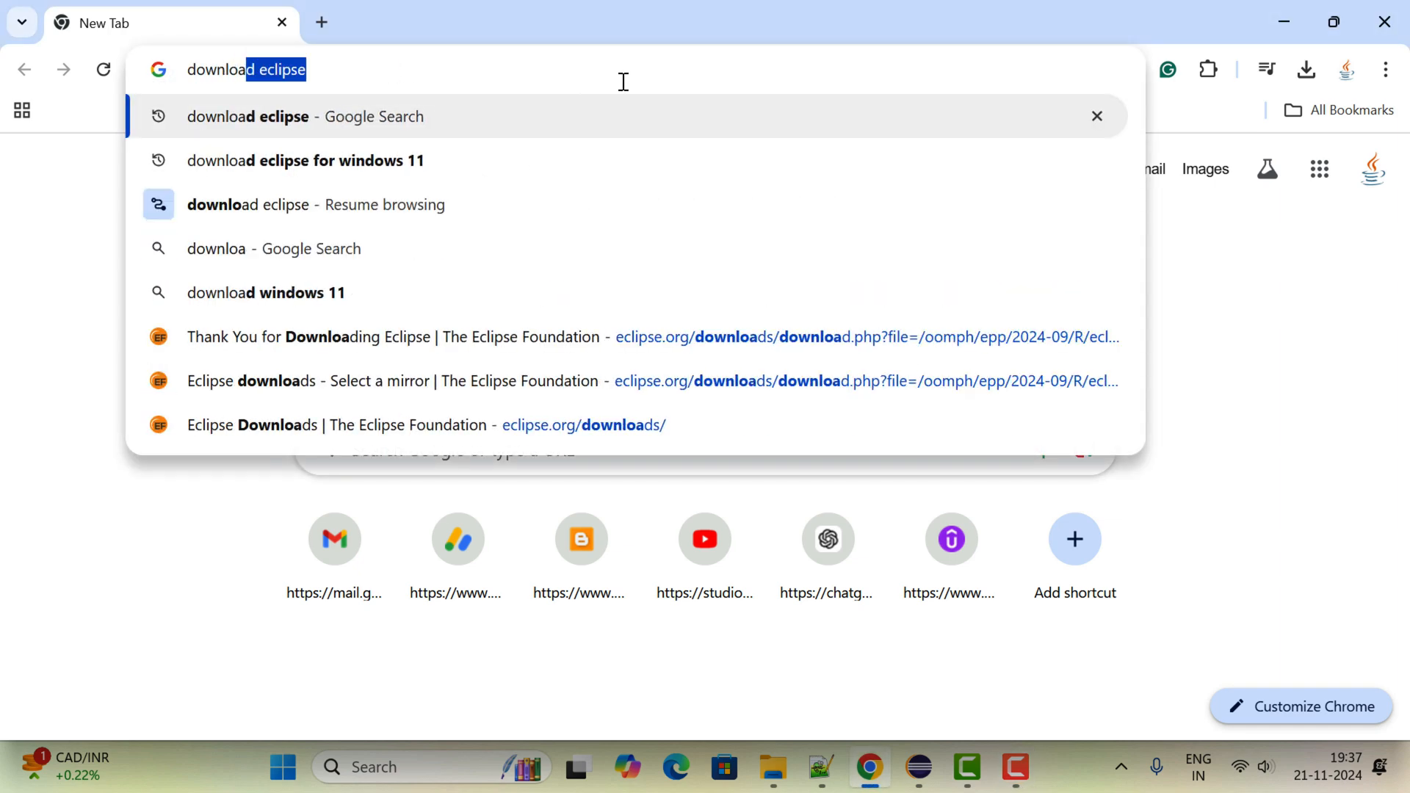
{"action": "type", "text": "download java 2"}
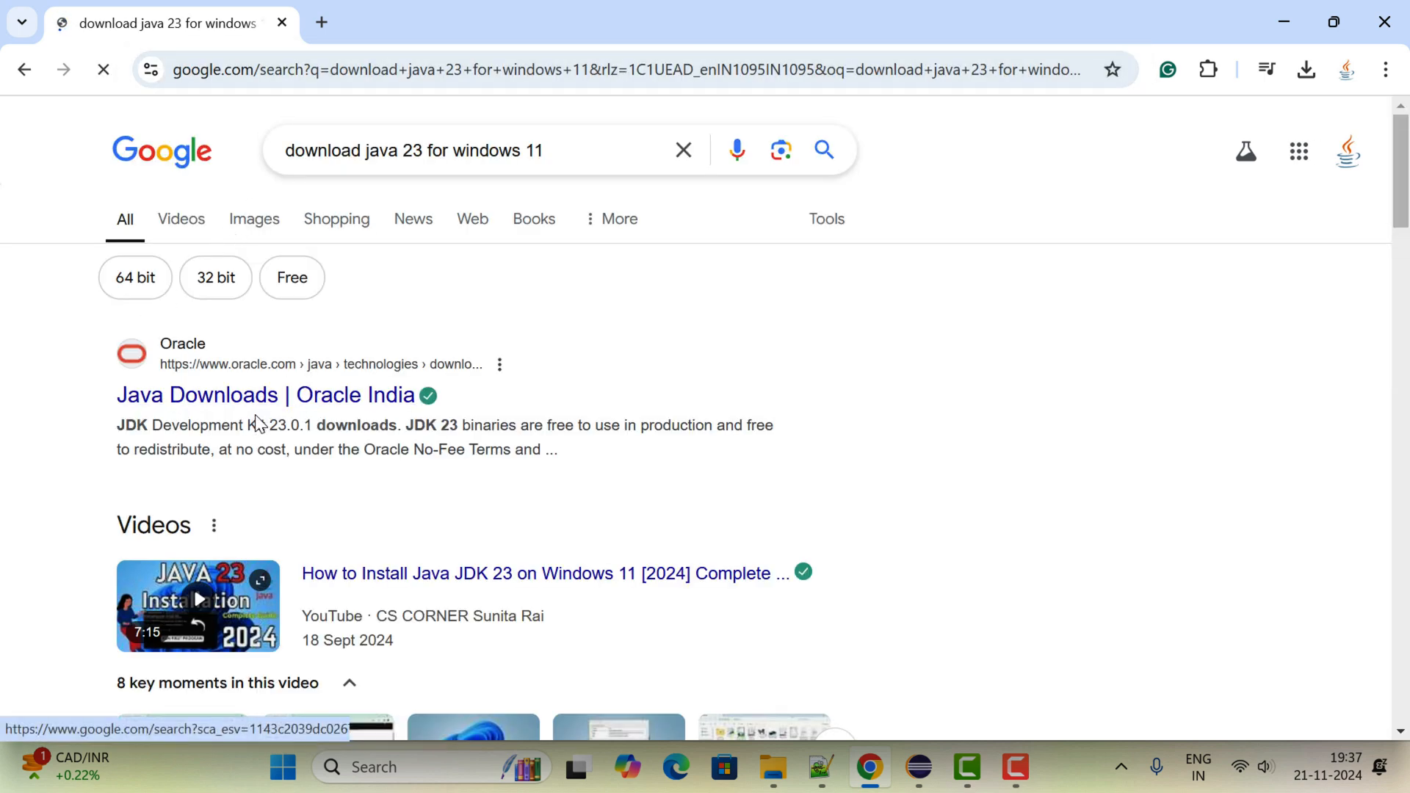
{"action": "left_click", "coordinate": [258, 395]}
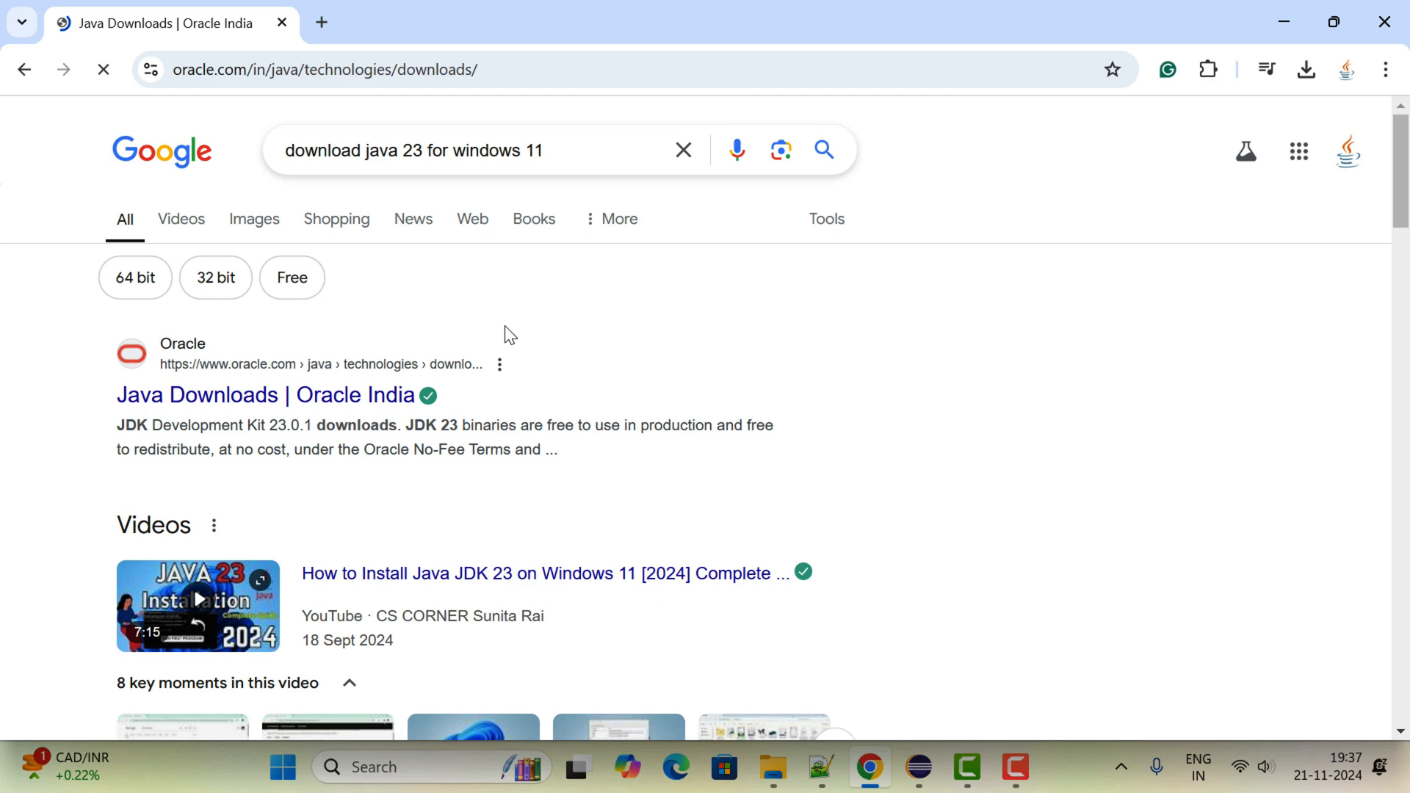
{"action": "left_click", "coordinate": [267, 395]}
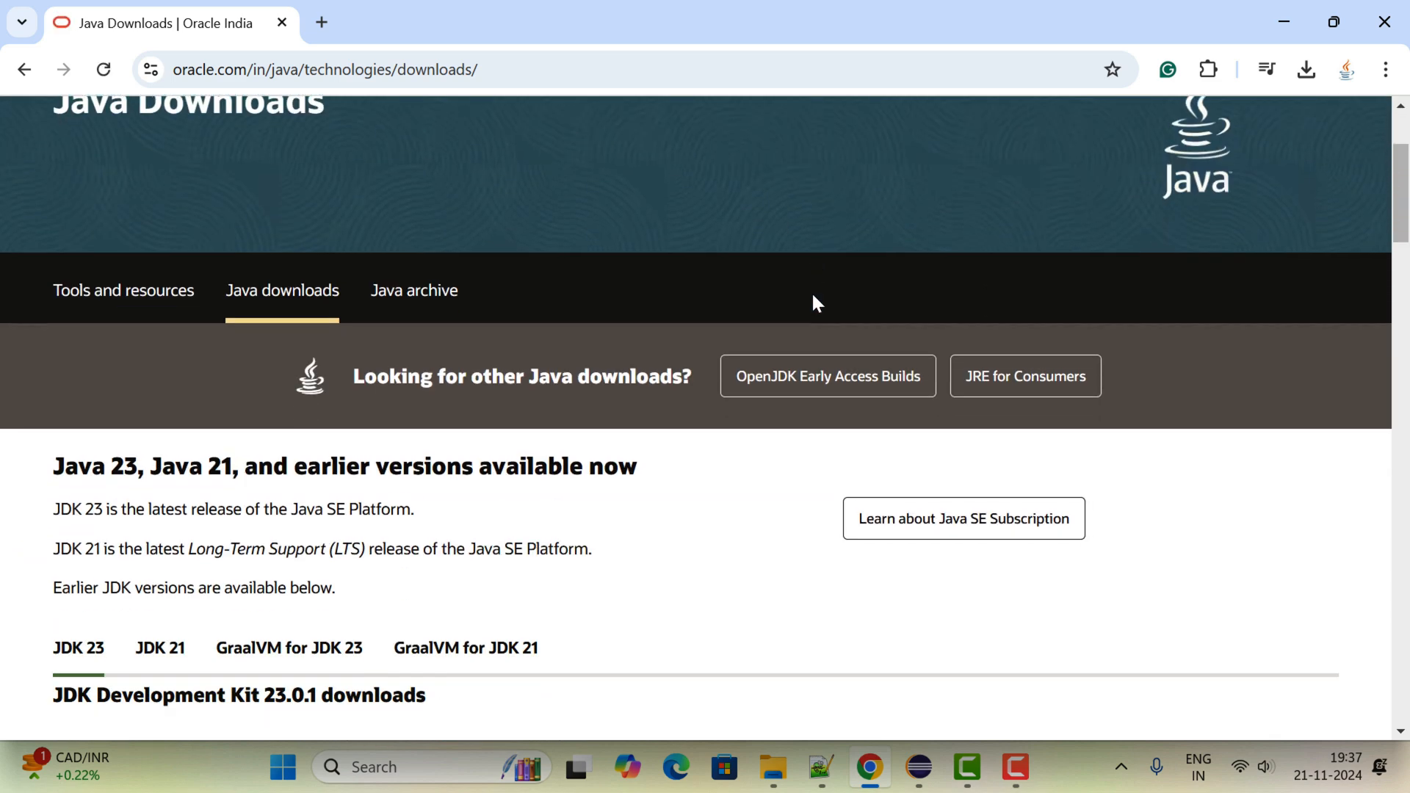
Scroll to the JDK 23.0.1 section and show its Windows downloads
{"action": "scroll", "scroll_direction": "down", "scroll_amount": 3}
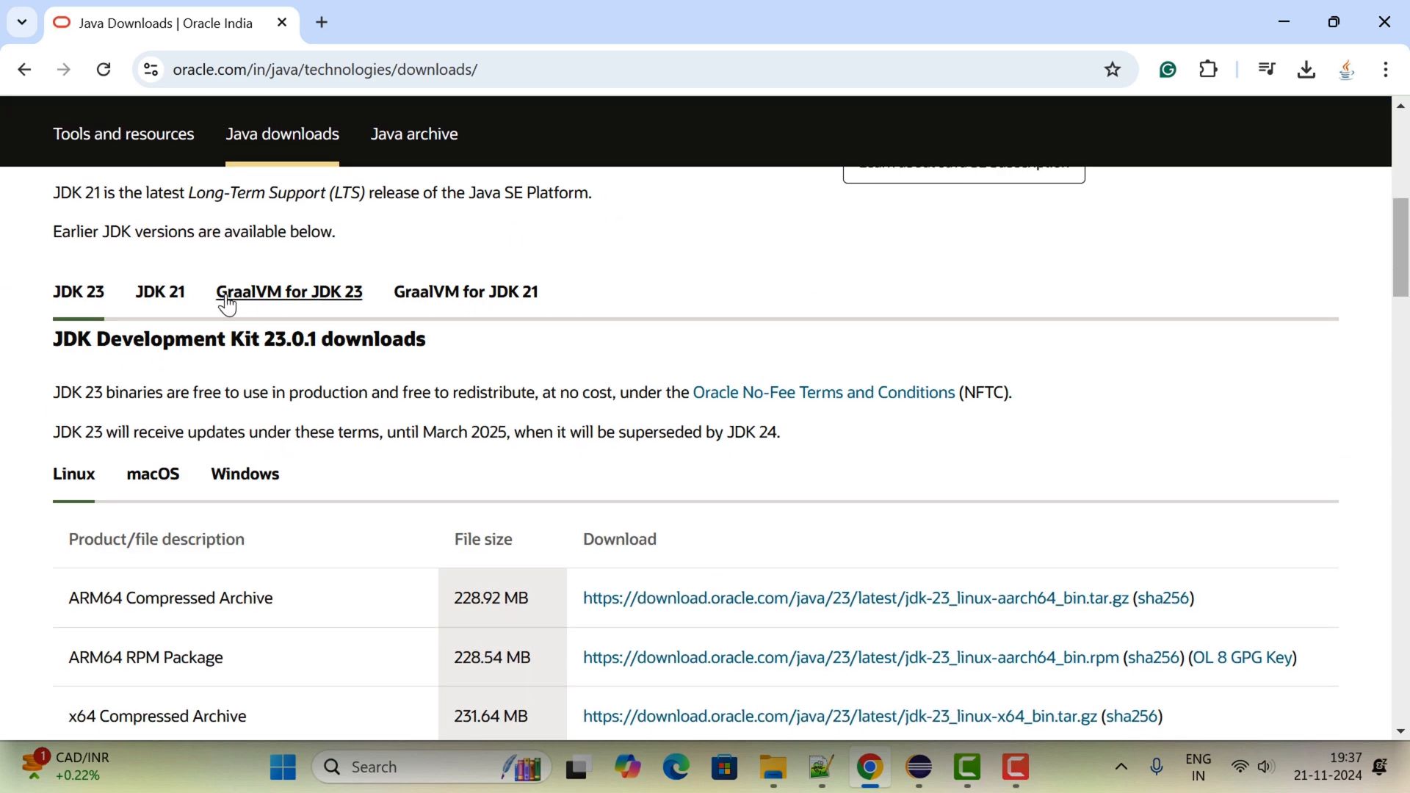
{"action": "scroll", "scroll_direction": "down", "scroll_amount": 3}
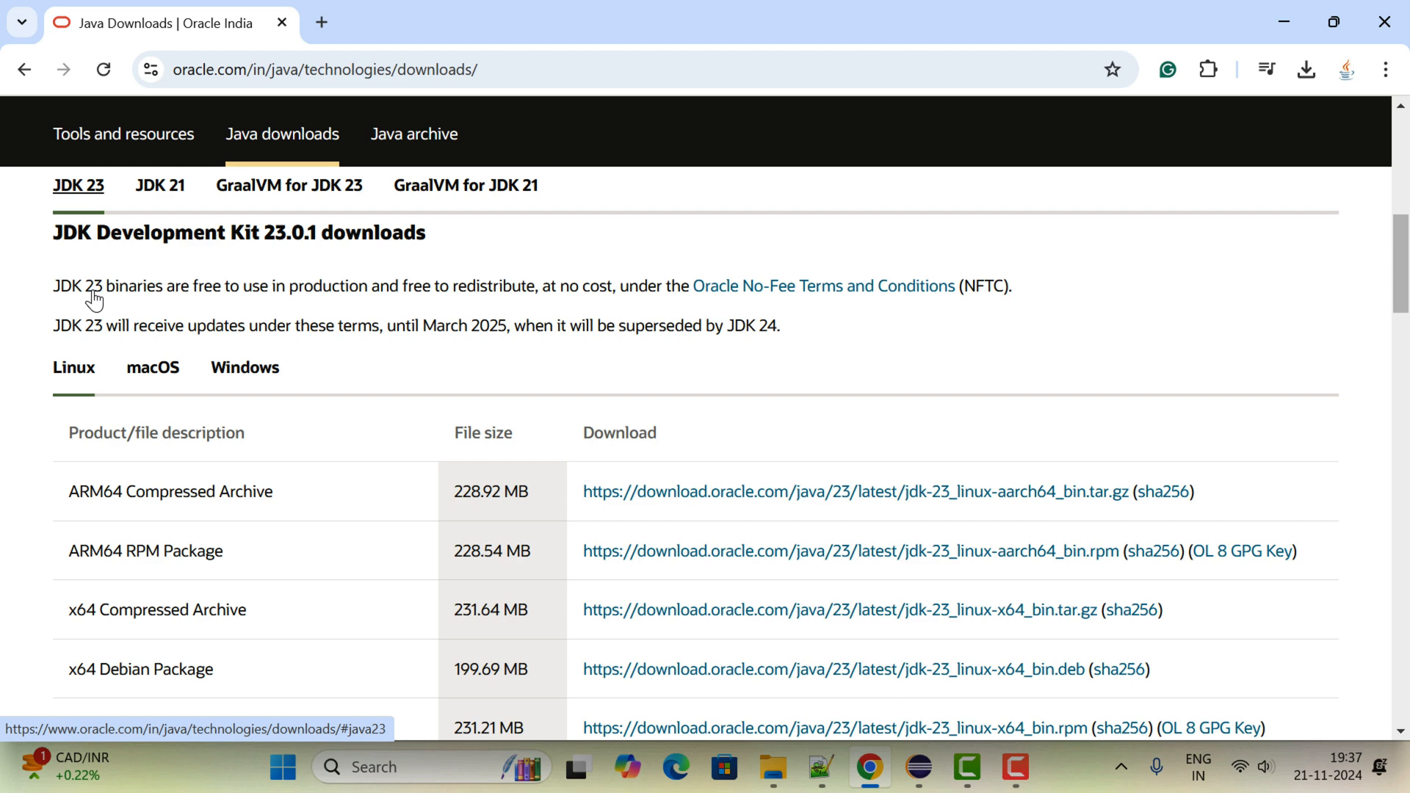
{"action": "scroll", "scroll_direction": "down", "scroll_amount": 3}
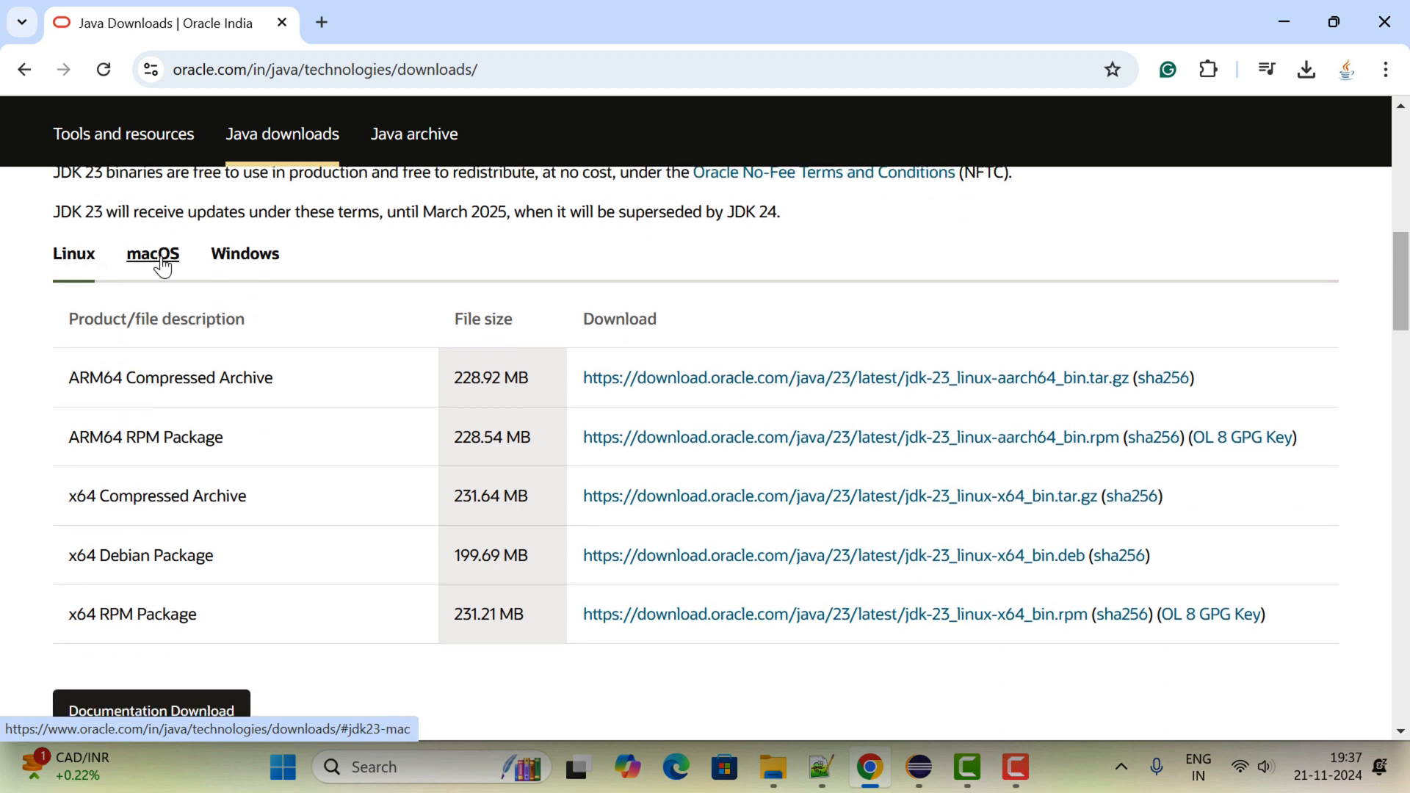
{"action": "left_click", "coordinate": [244, 254]}
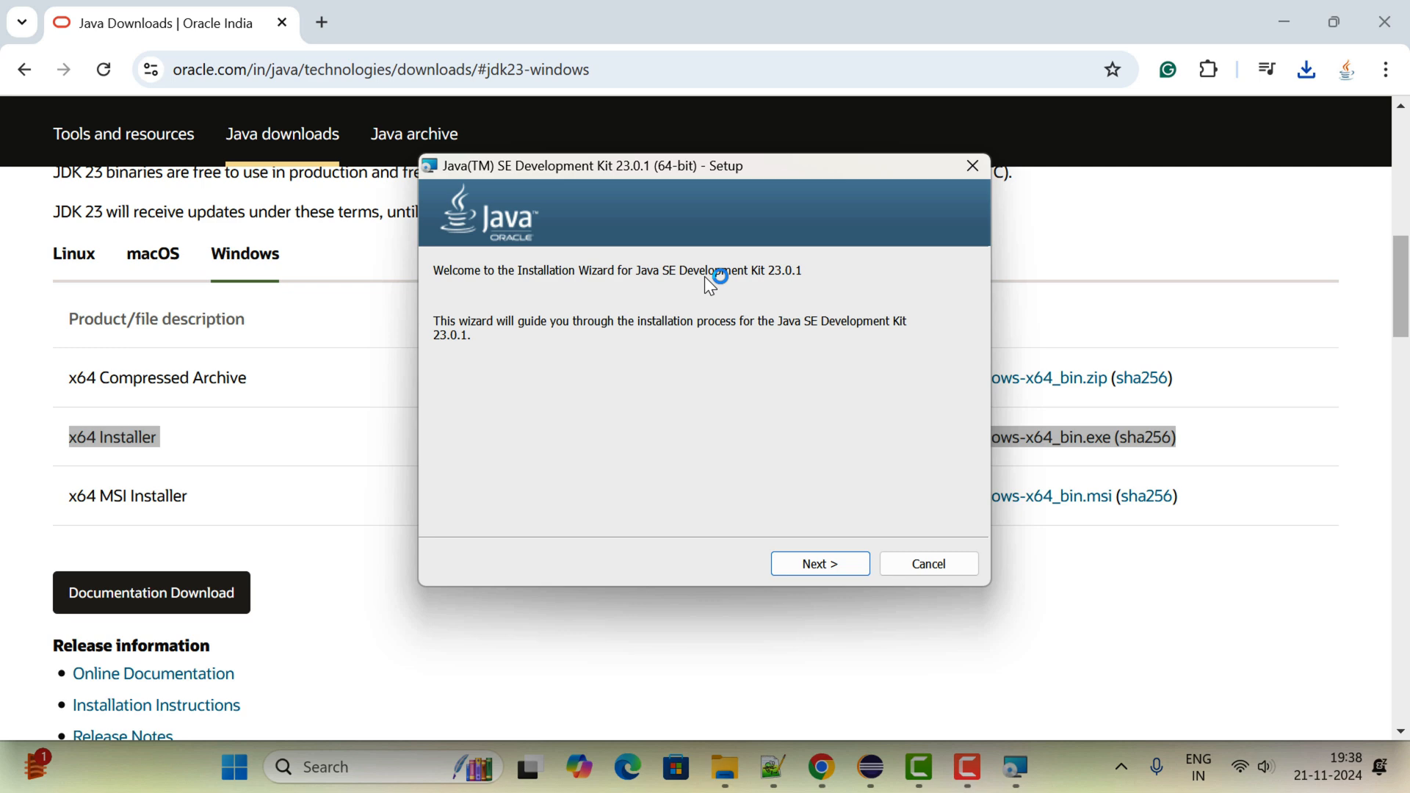
{"action": "mouse_move", "coordinate": [596, 286]}
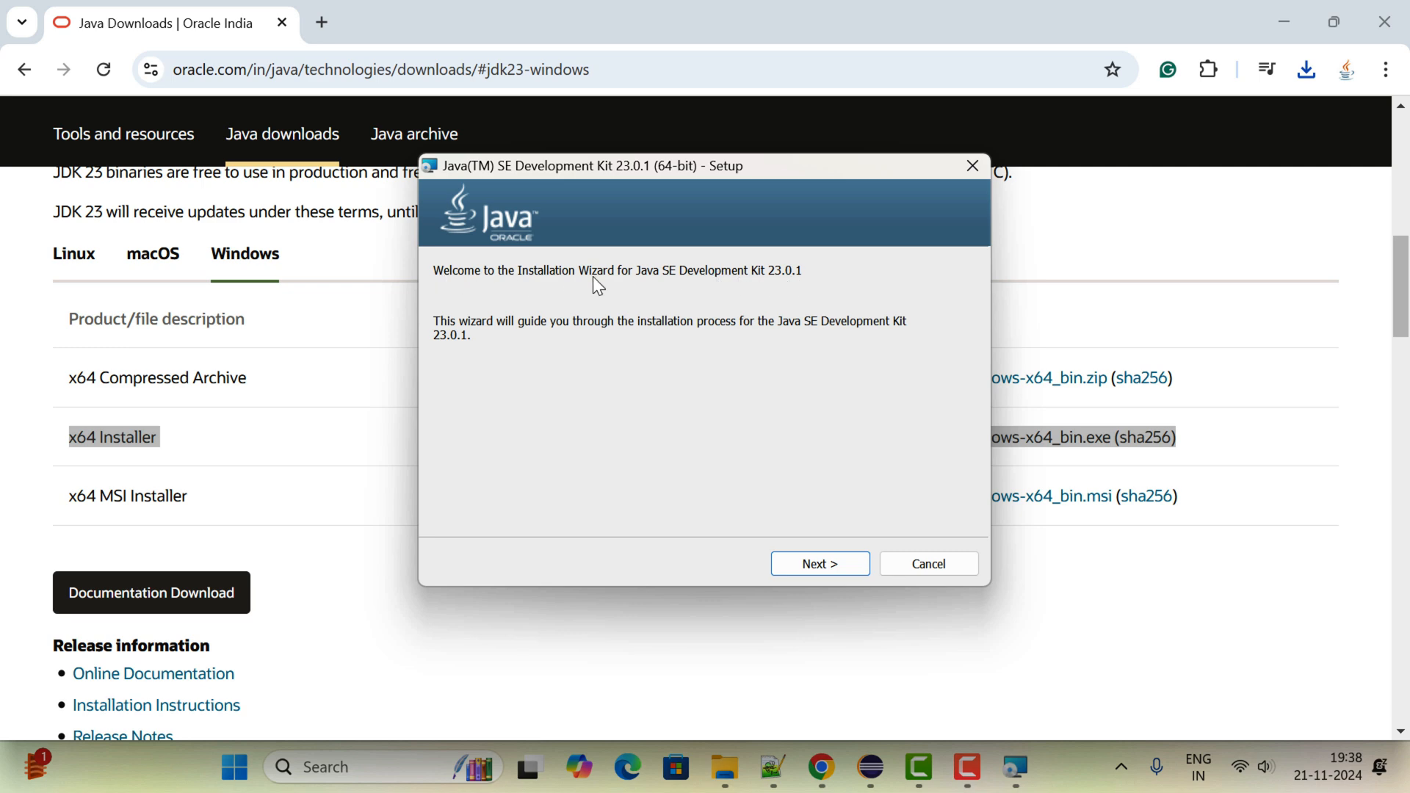
Install JDK 23.0.1 to the default C:\Program Files\Java\jdk-23\ folder and close the finished wizard
{"action": "left_click", "coordinate": [818, 564]}
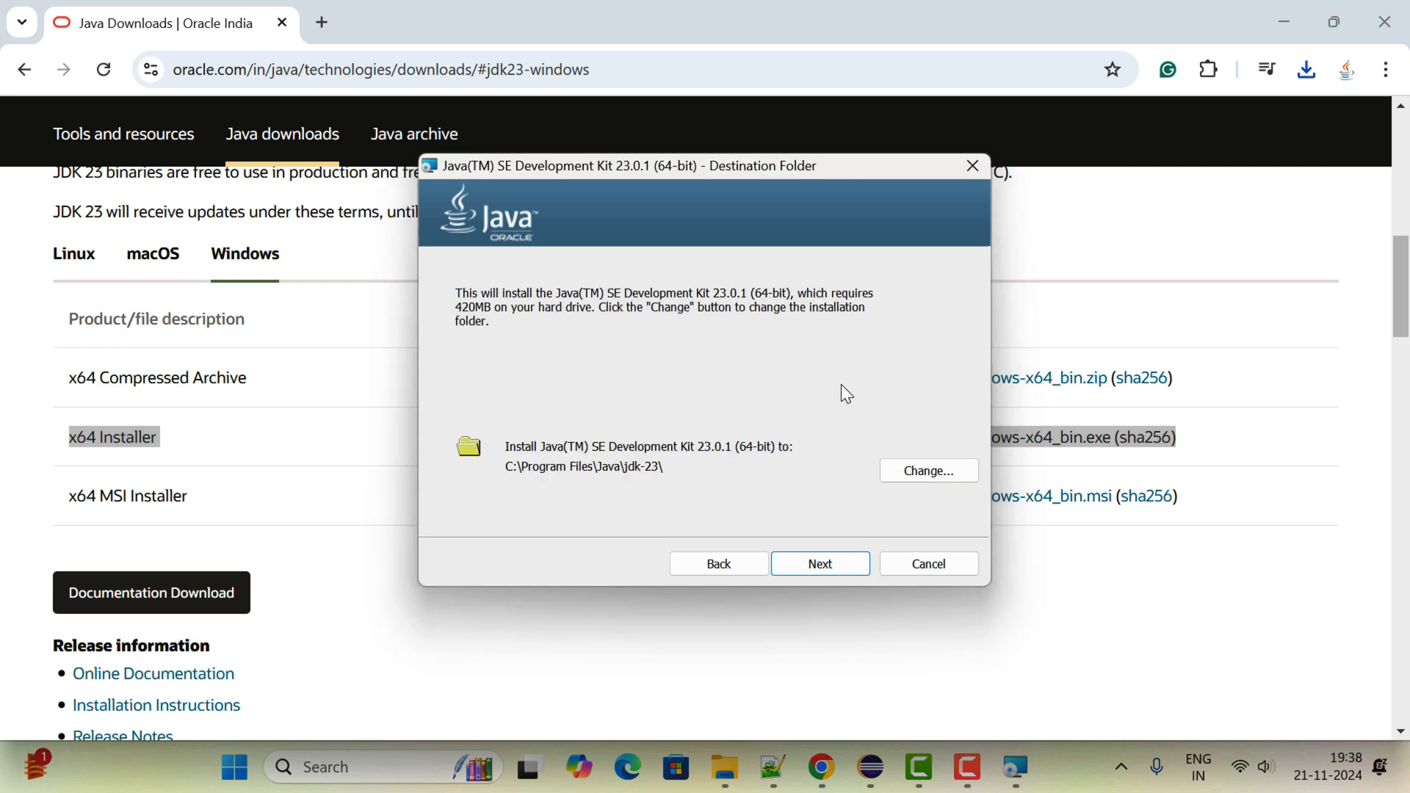
{"action": "mouse_move", "coordinate": [642, 476]}
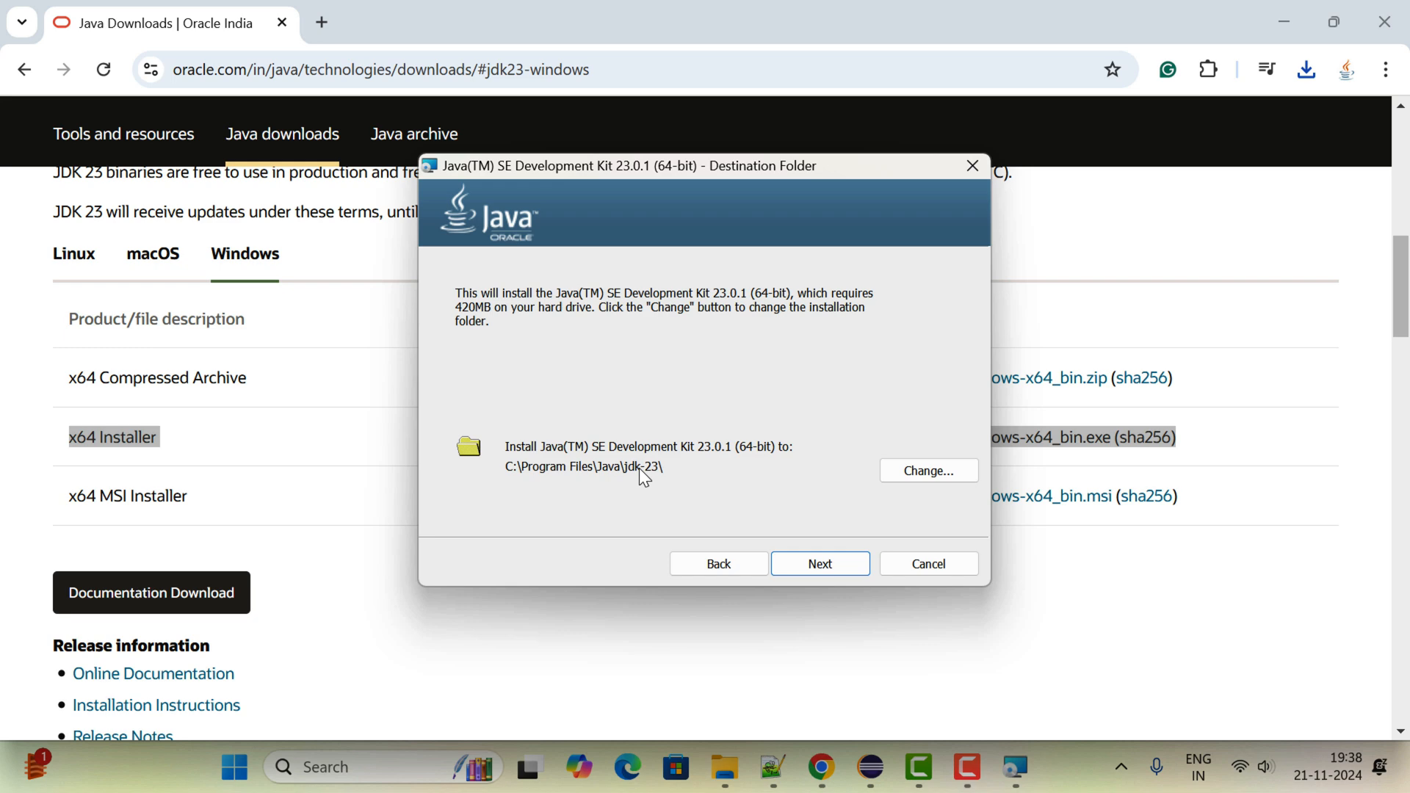
{"action": "left_click", "coordinate": [926, 470]}
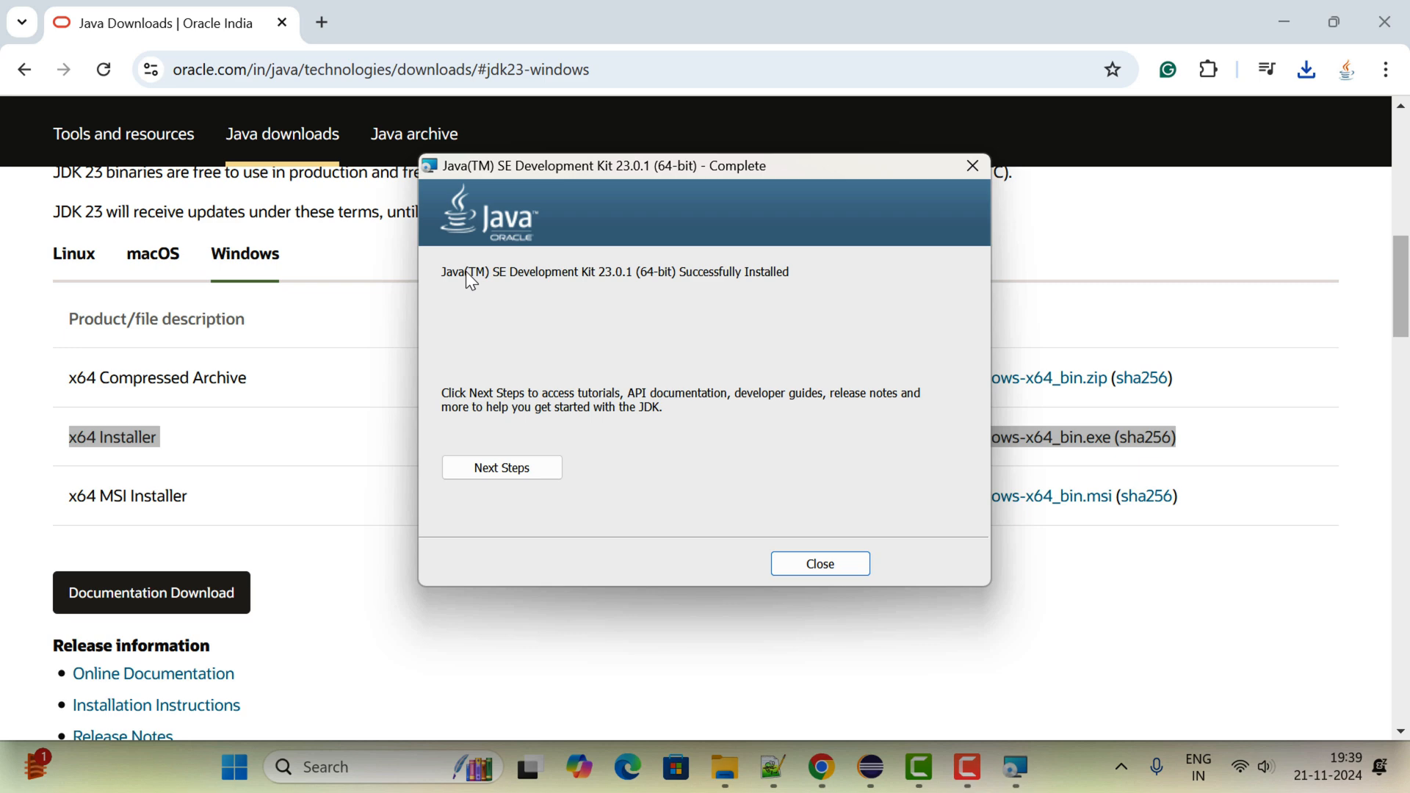
{"action": "mouse_move", "coordinate": [497, 398]}
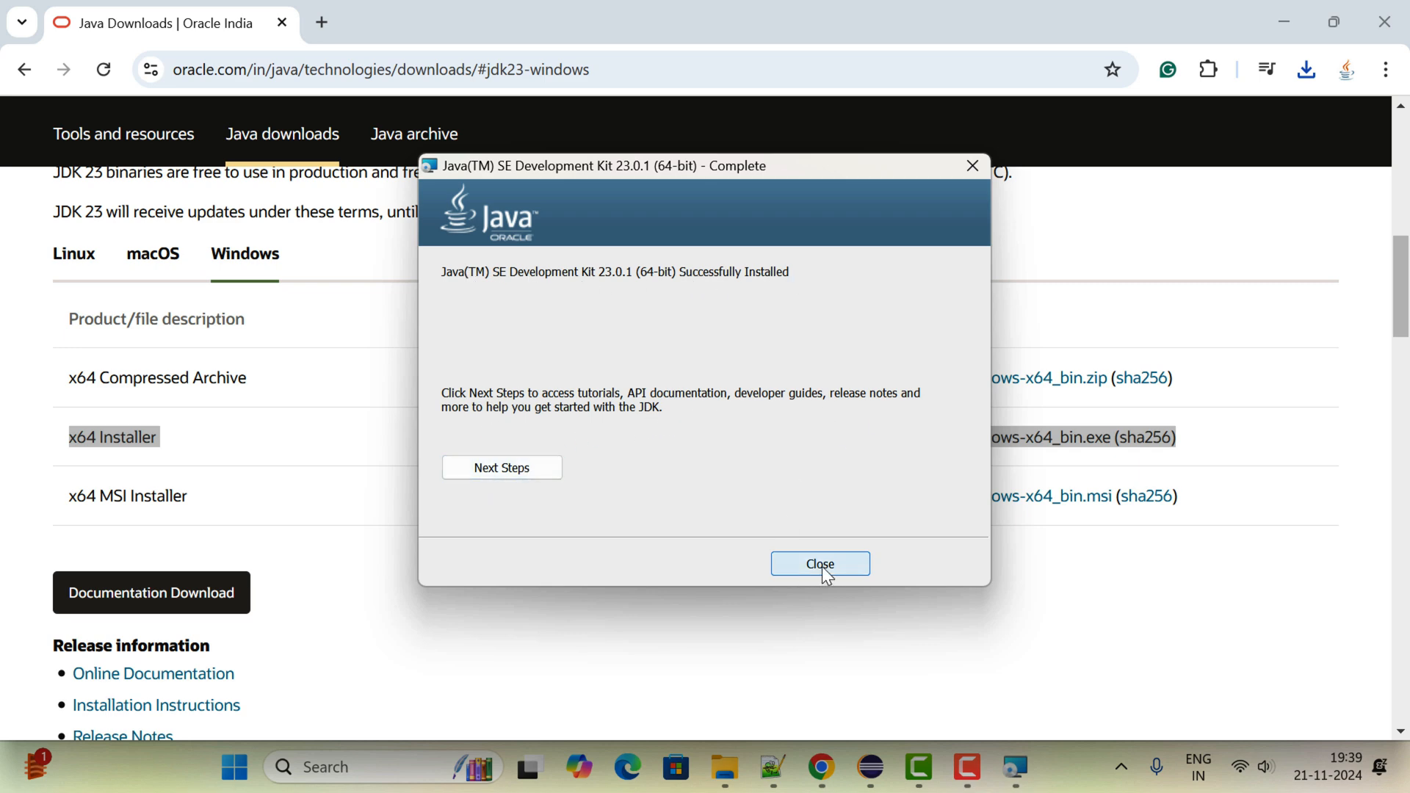
{"action": "left_click", "coordinate": [818, 562]}
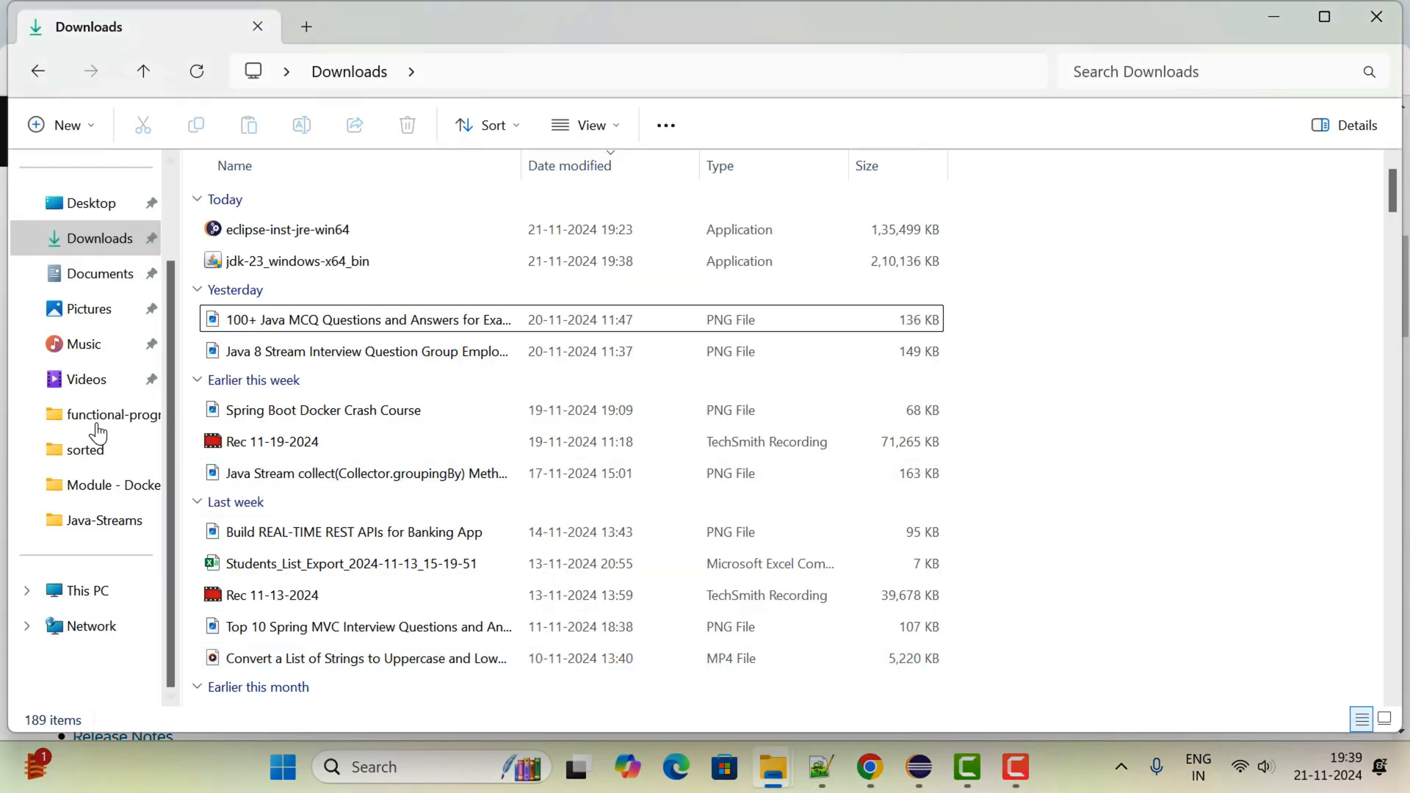
Browse This PC > OS (C:) > Program Files > Java and open the jdk-23 folder
{"action": "left_click", "coordinate": [87, 590]}
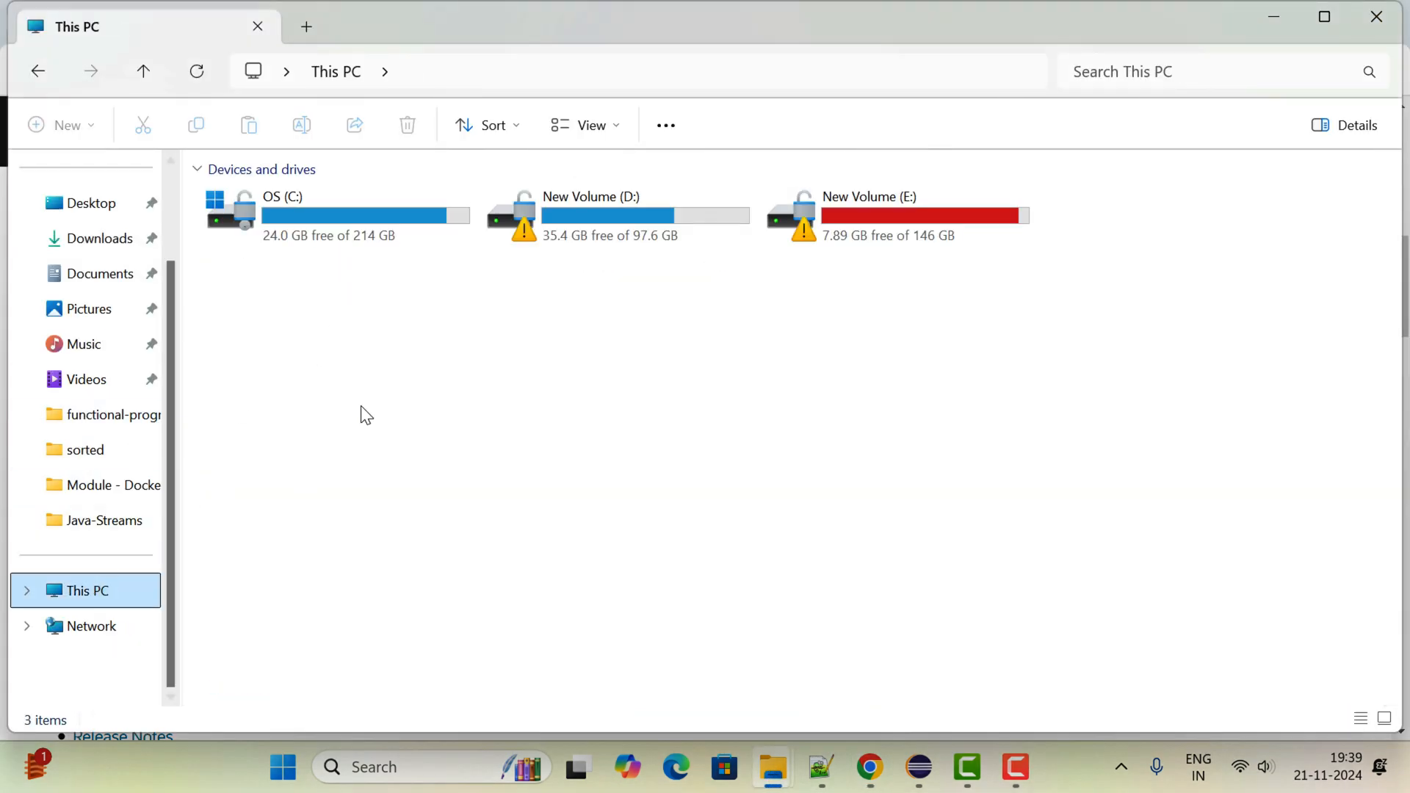
{"action": "double_click", "coordinate": [282, 216]}
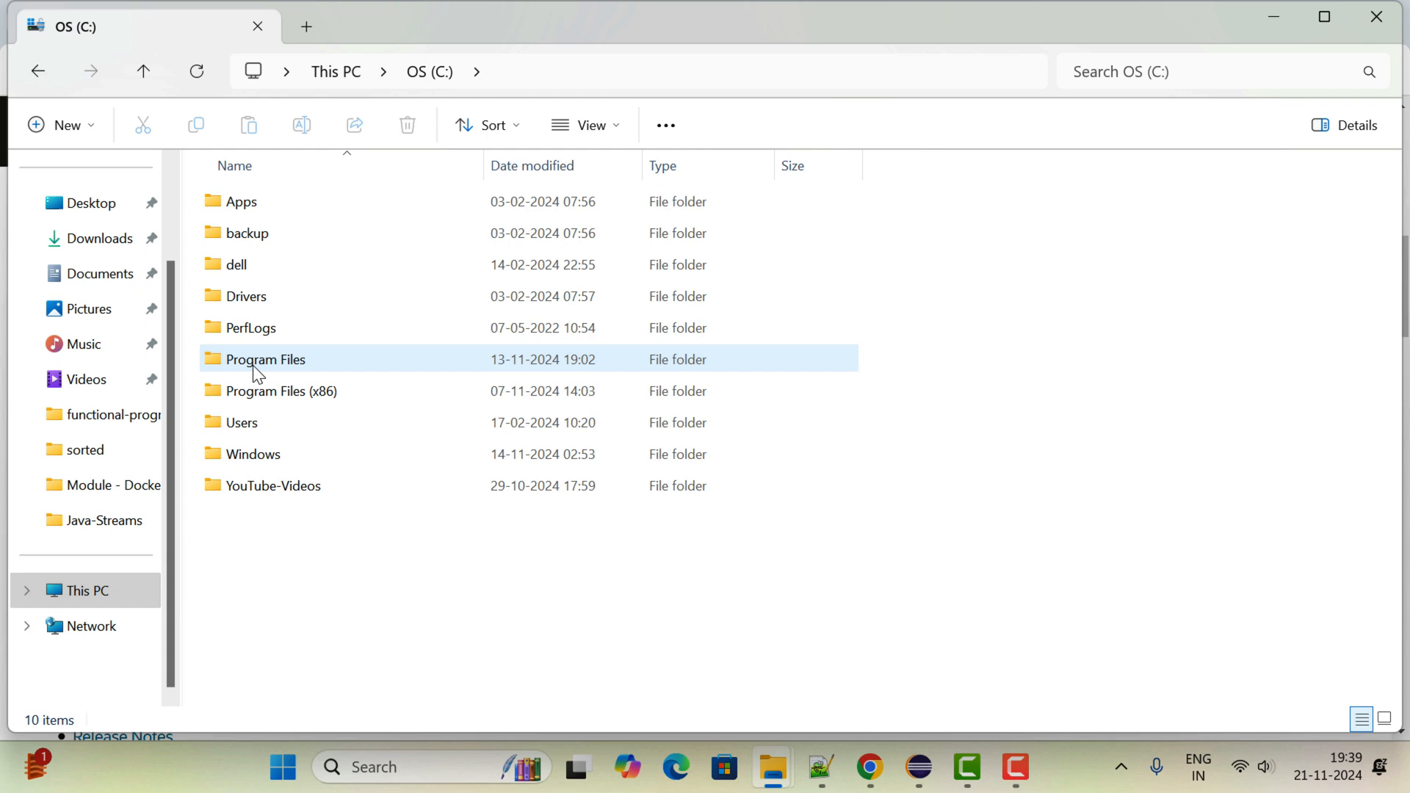
{"action": "double_click", "coordinate": [264, 358]}
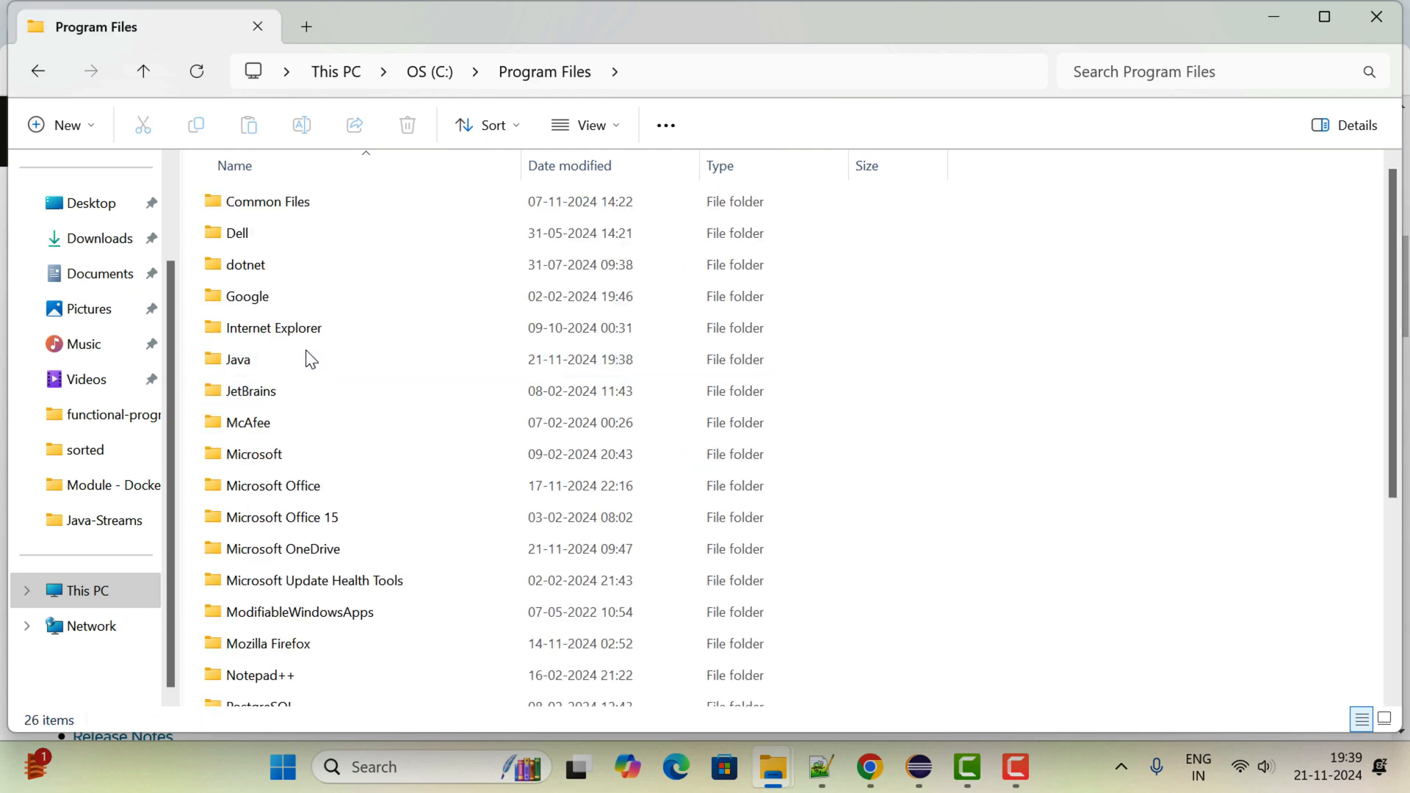
{"action": "double_click", "coordinate": [238, 358]}
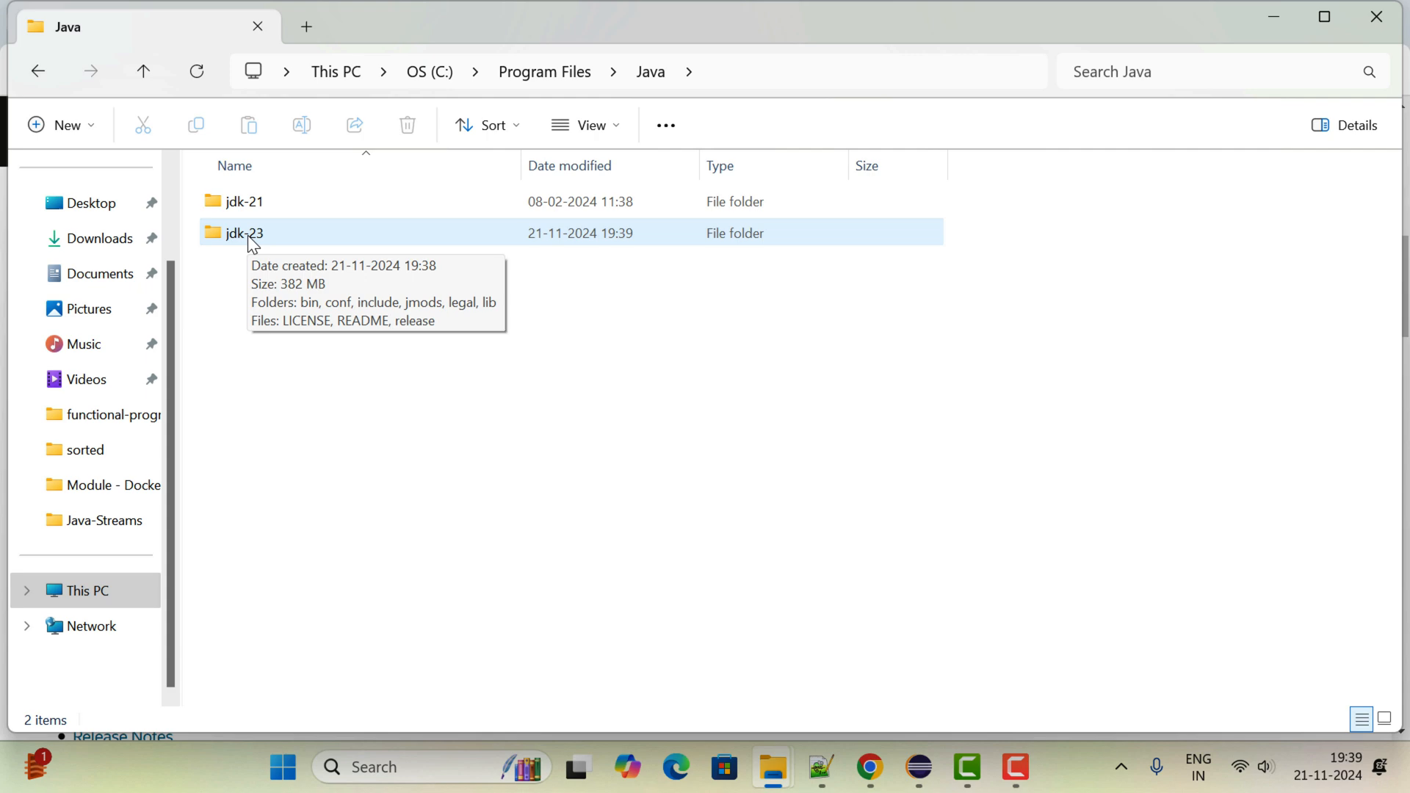
{"action": "double_click", "coordinate": [243, 233]}
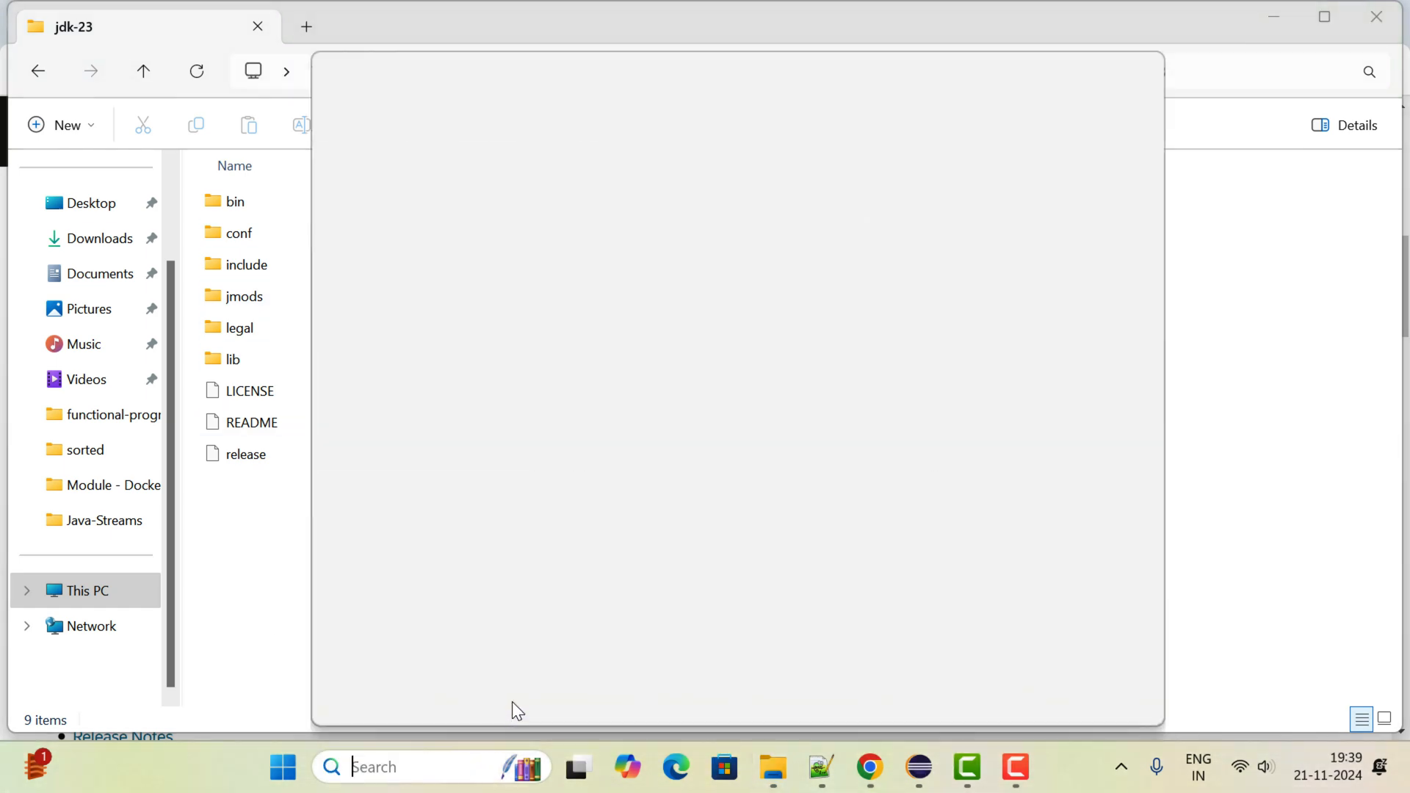
Open Environment Variables via 'envi' search and change JAVA_HOME to C:\Program Files\Java\jdk-23
{"action": "type", "text": "envi"}
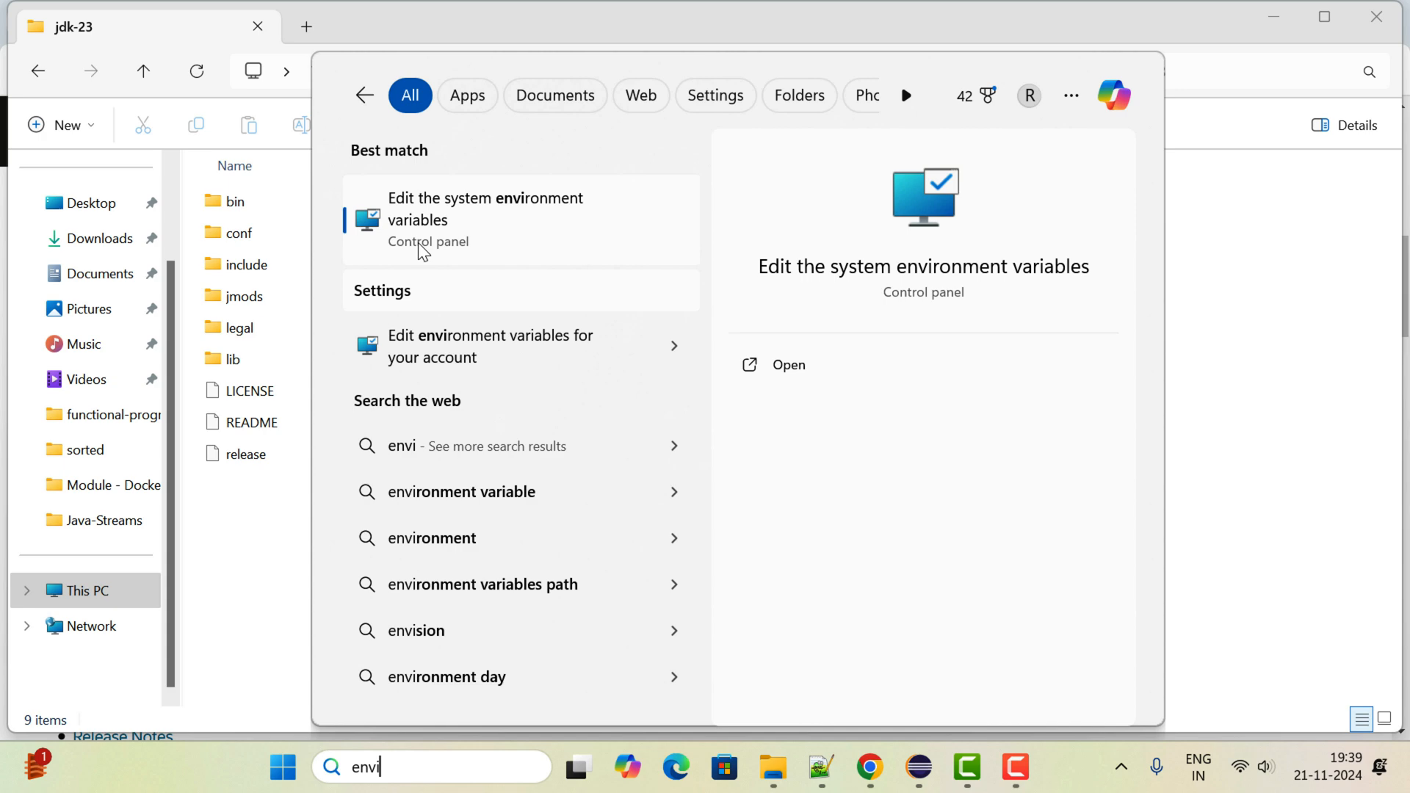
{"action": "mouse_move", "coordinate": [534, 207]}
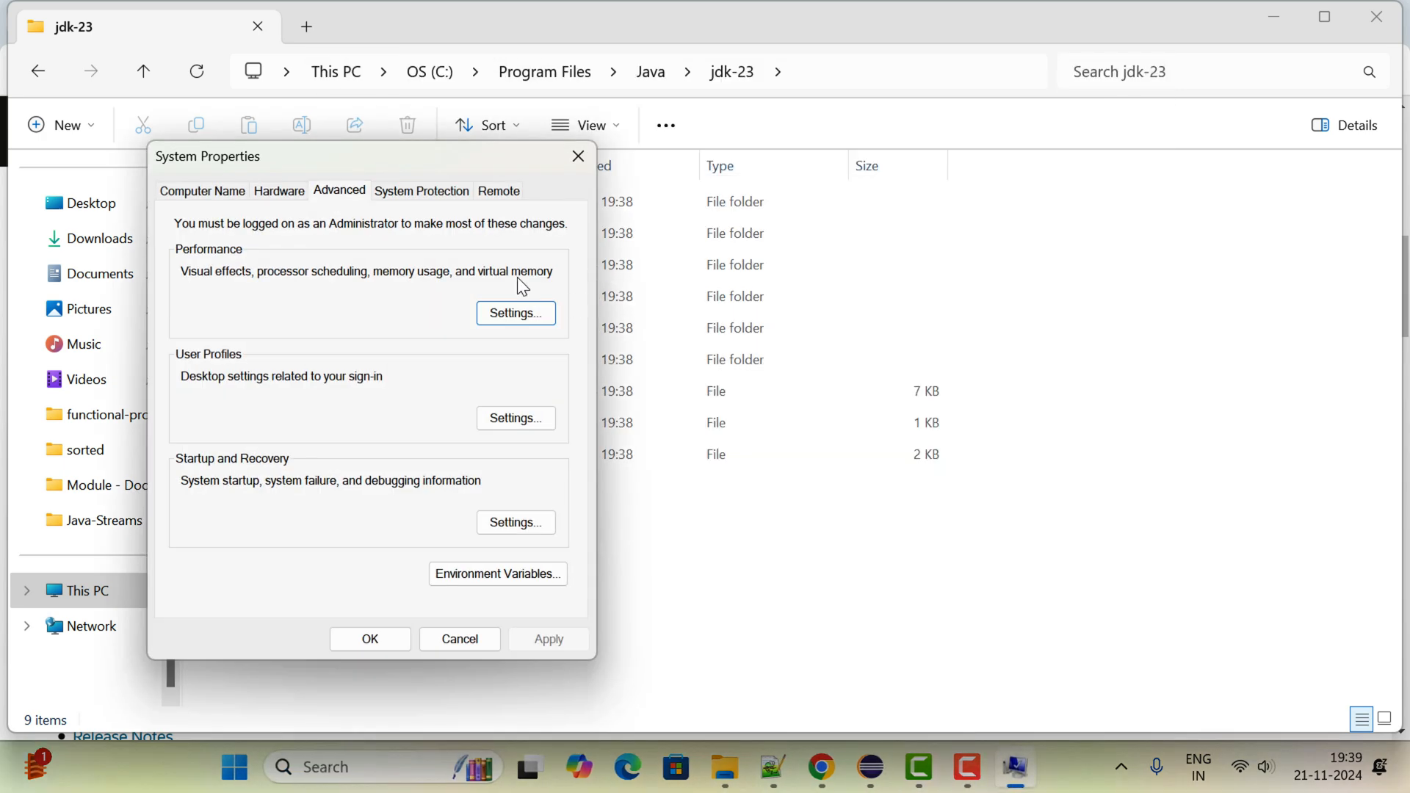
{"action": "left_click", "coordinate": [496, 574]}
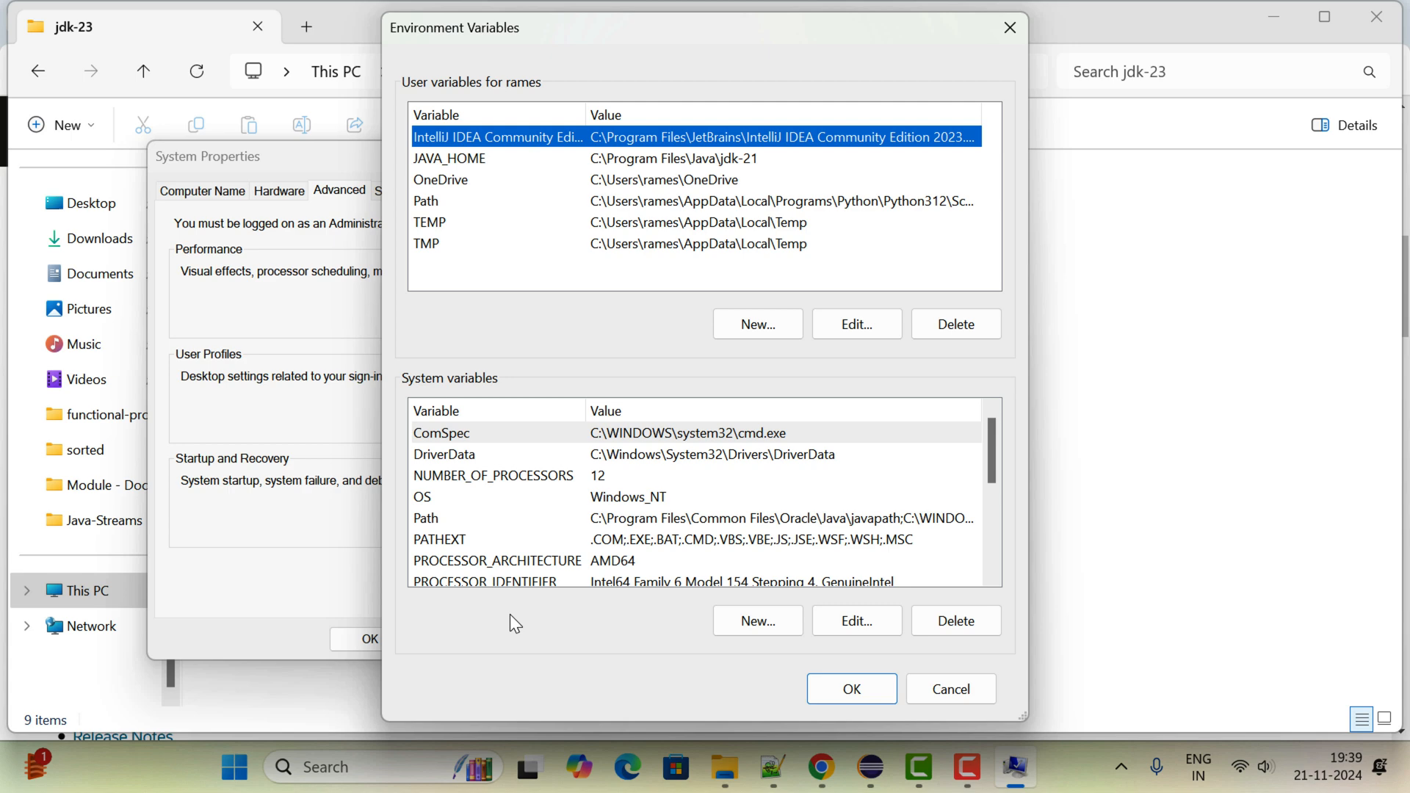
{"action": "mouse_move", "coordinate": [657, 167]}
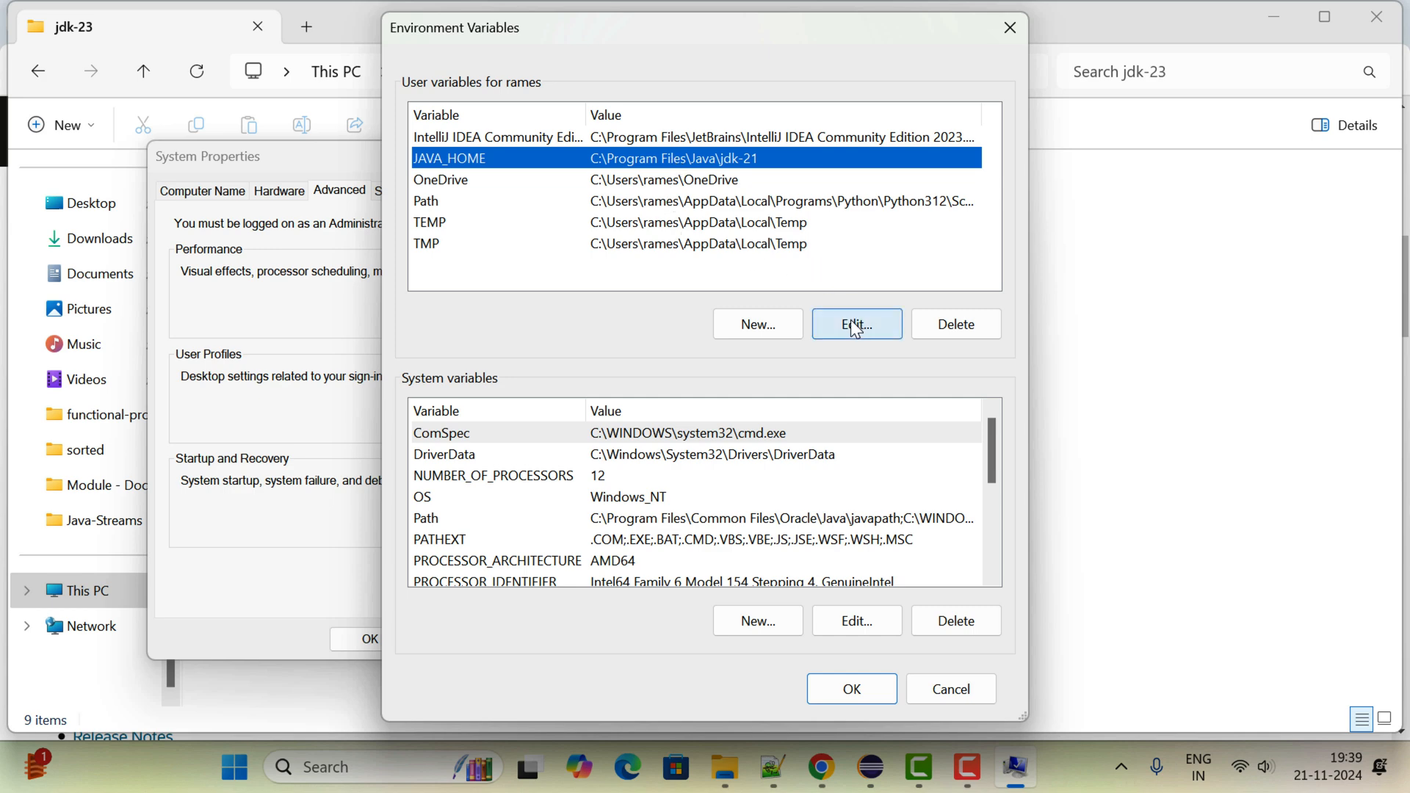
{"action": "left_click", "coordinate": [854, 323]}
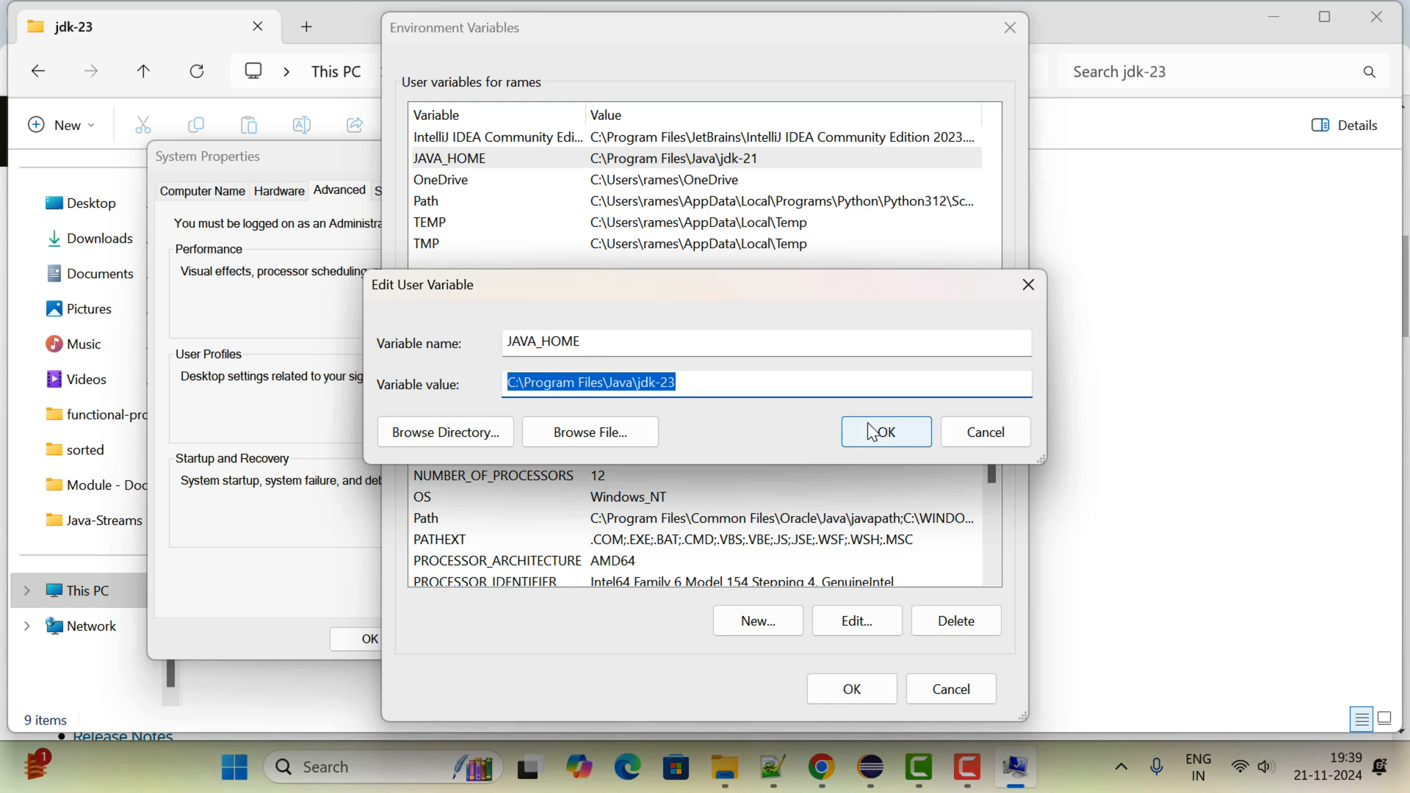
{"action": "left_click", "coordinate": [884, 432]}
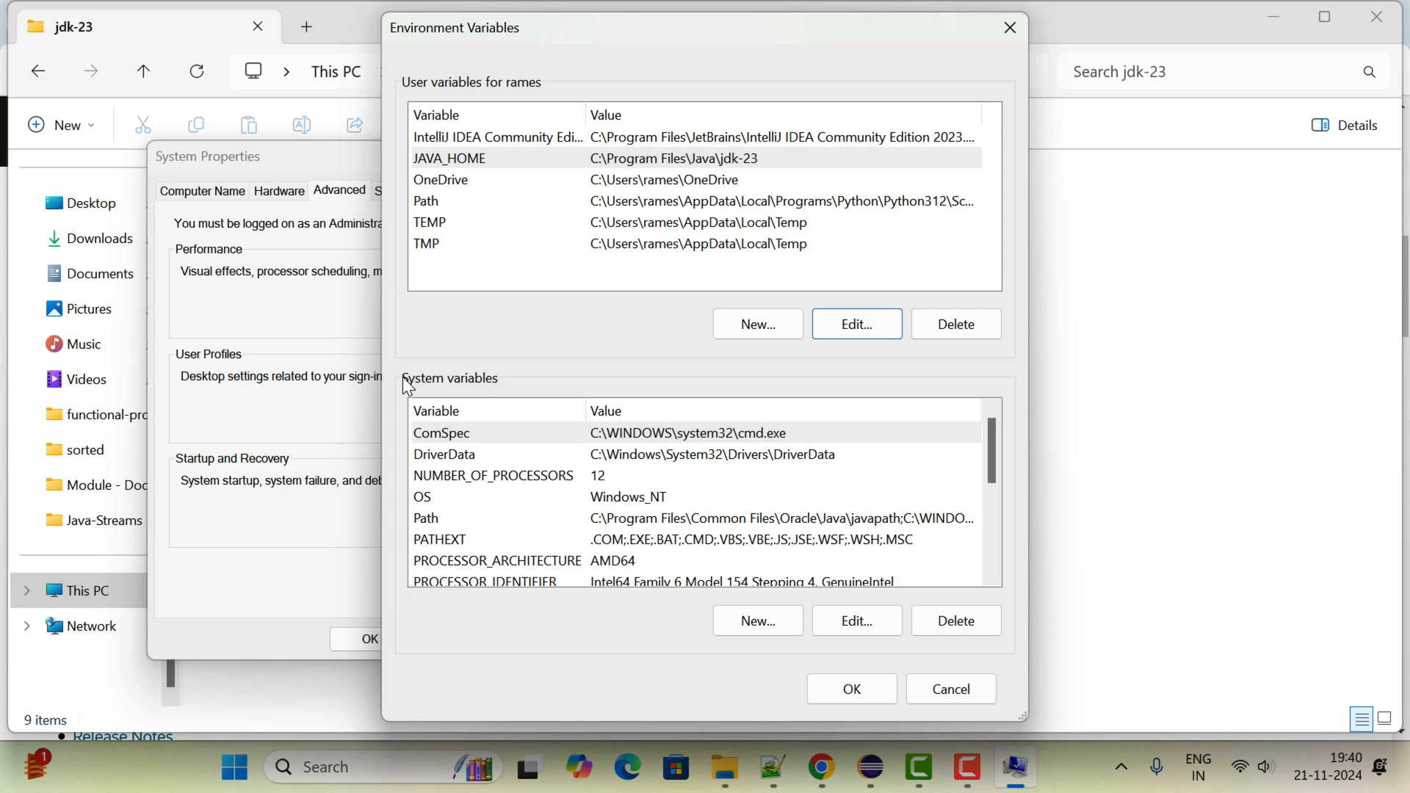
In the system Path, add C:\Program Files\Java\jdk-23\bin in place of the jdk-21\bin entry and confirm
{"action": "scroll", "scroll_direction": "down", "scroll_amount": 3}
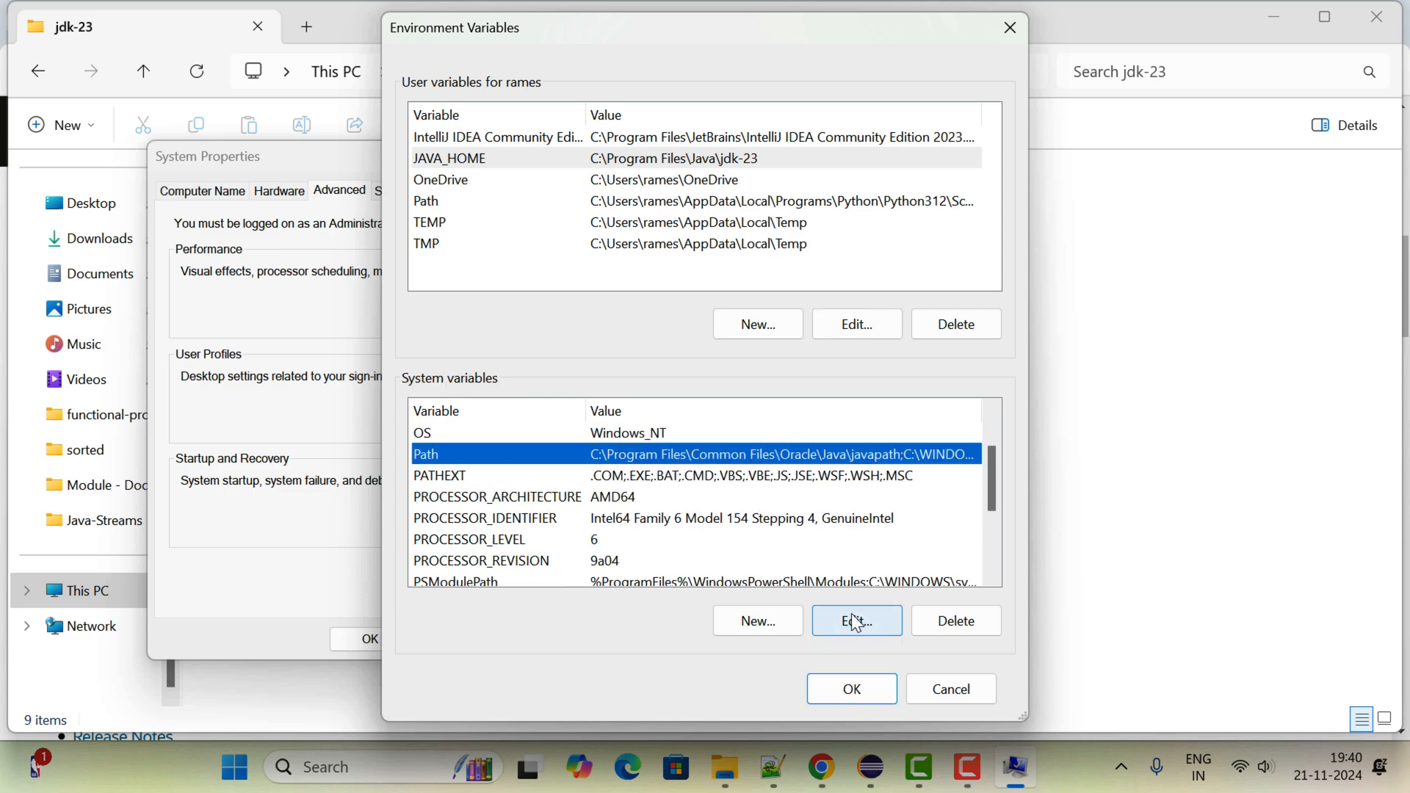
{"action": "left_click", "coordinate": [854, 620]}
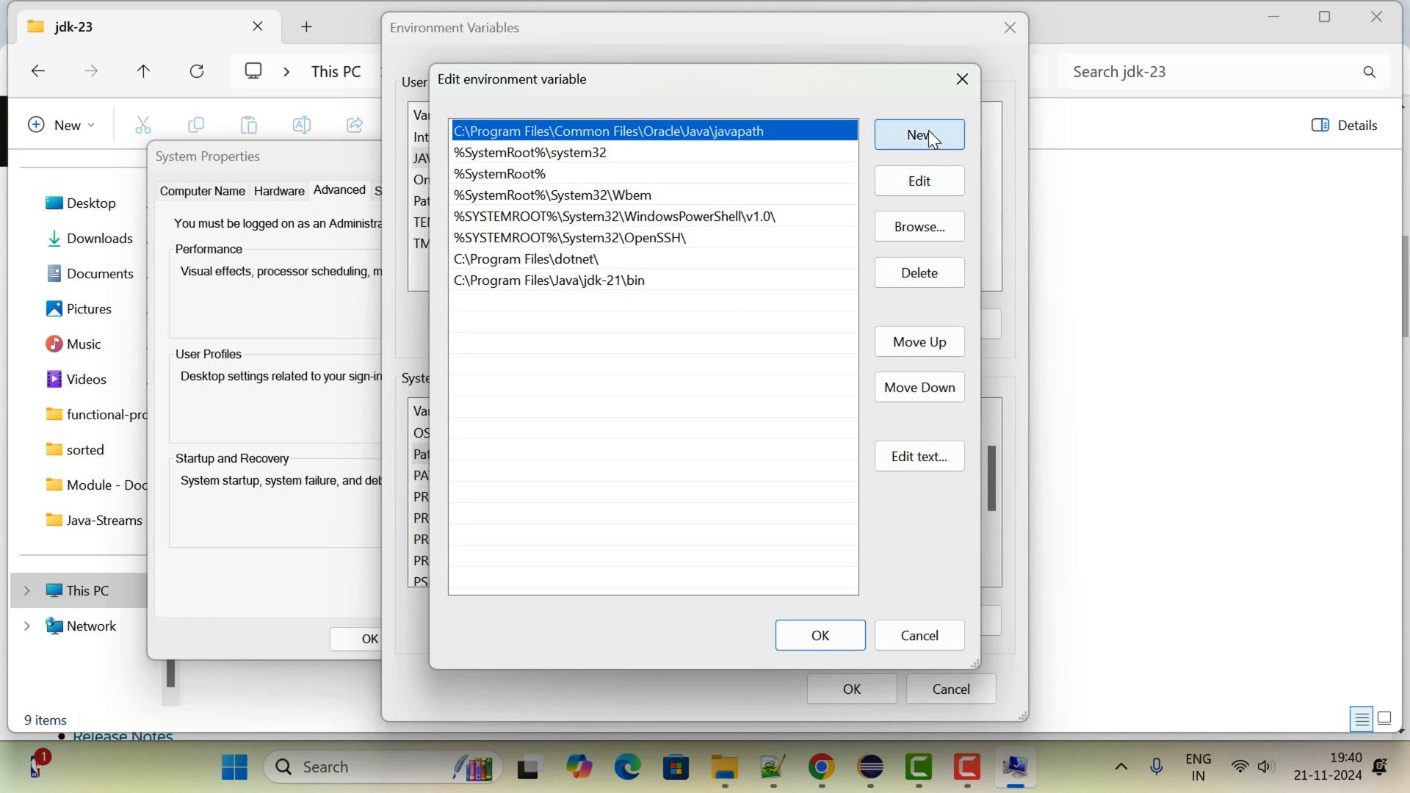
{"action": "left_click", "coordinate": [917, 134]}
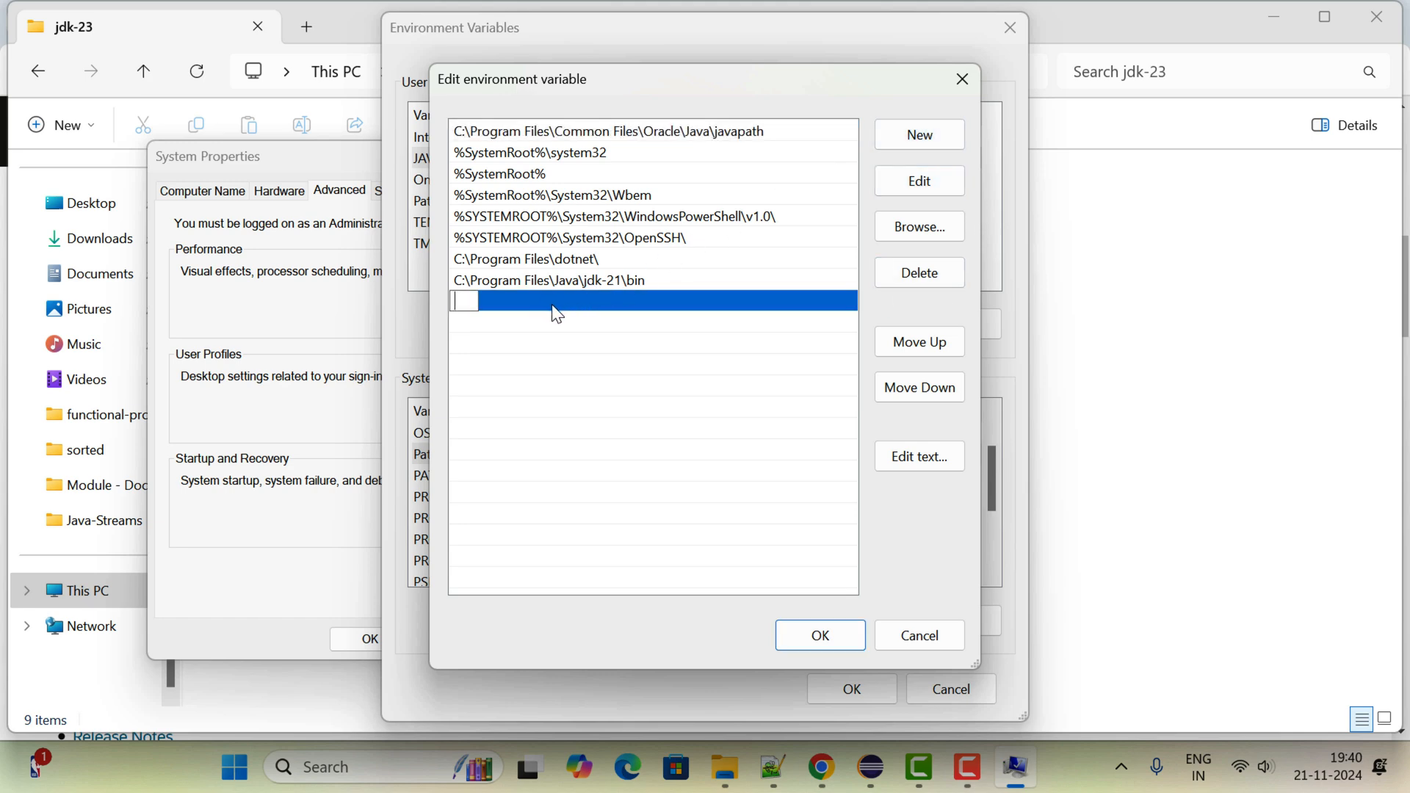
{"action": "type", "text": "C:\\Program Files\\Java\\jdk-23"}
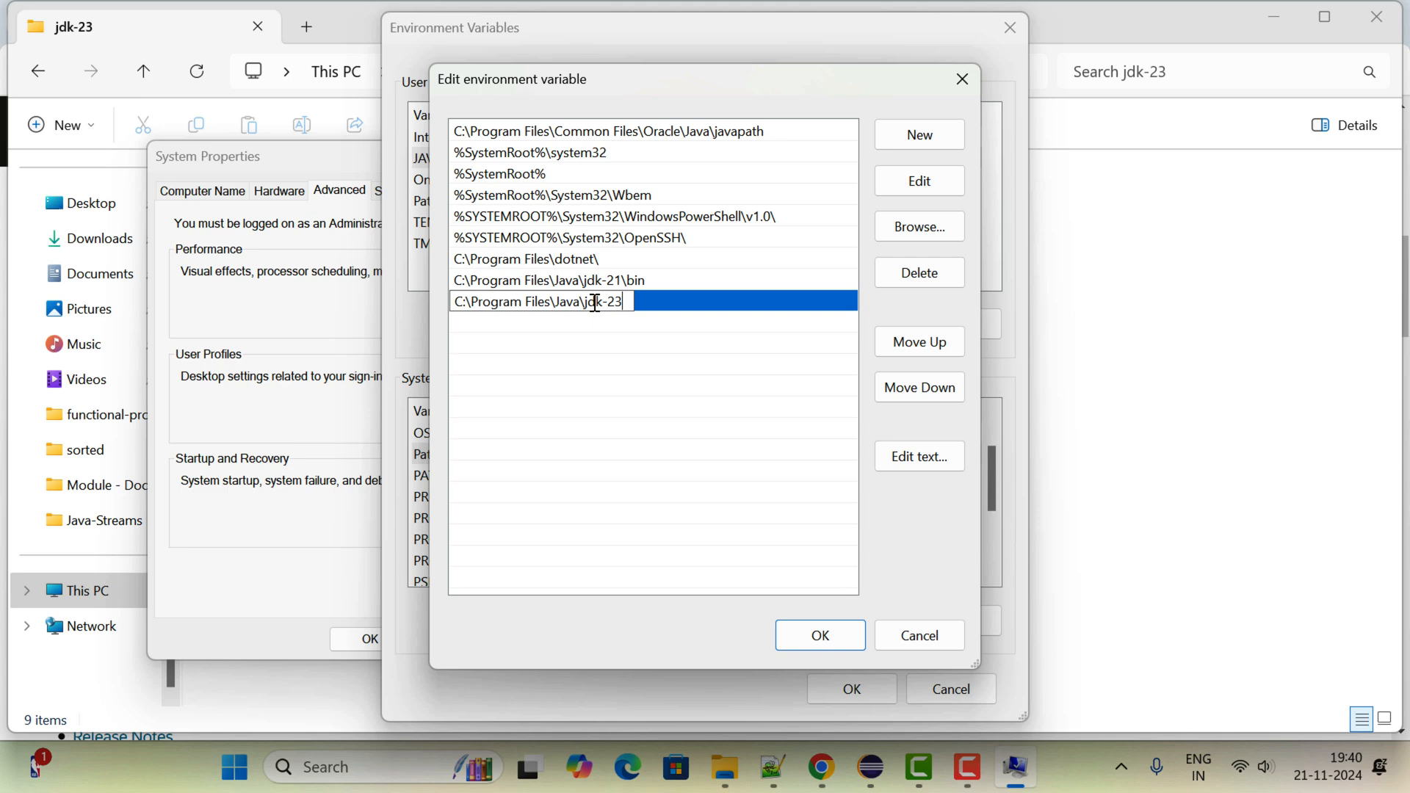
{"action": "type", "text": "\\"}
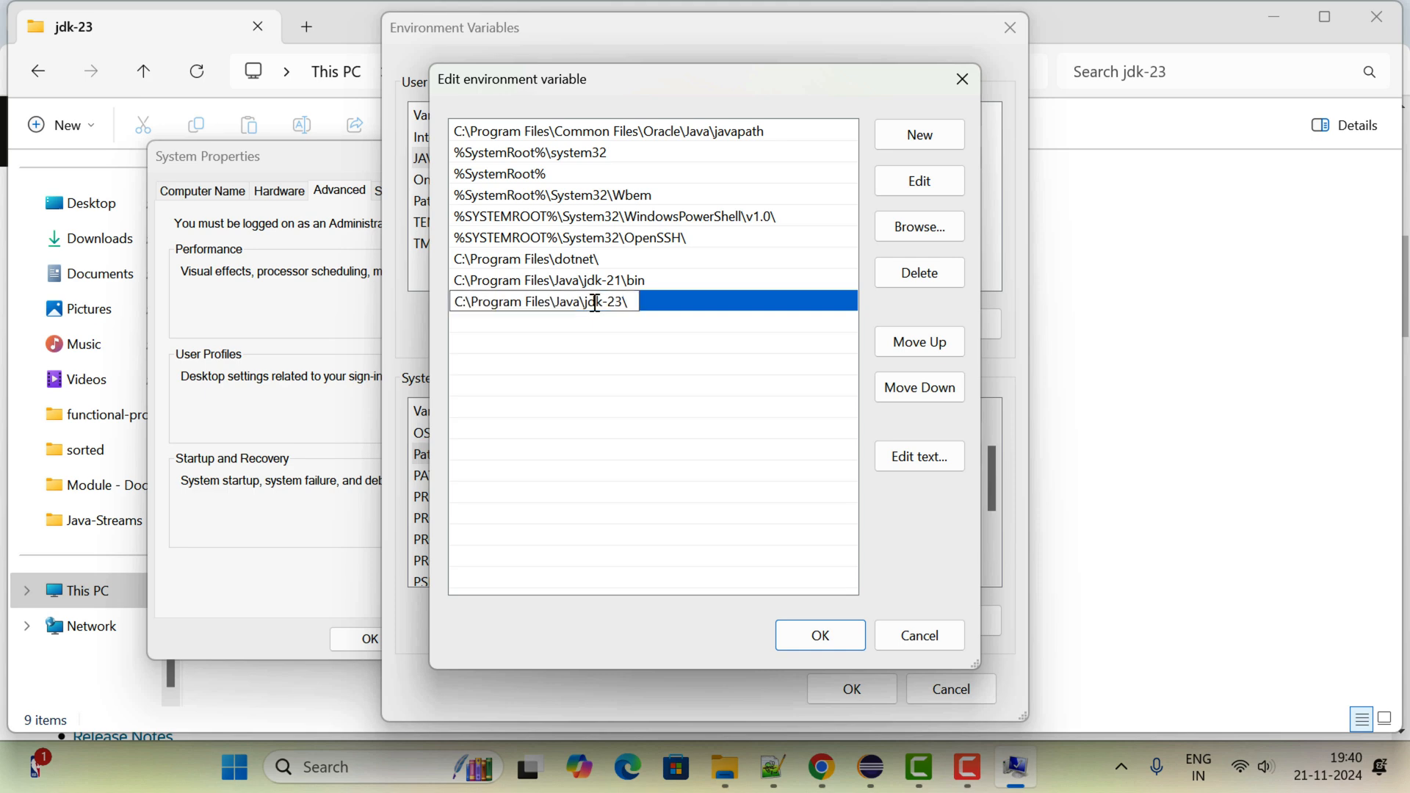
{"action": "type", "text": "bin"}
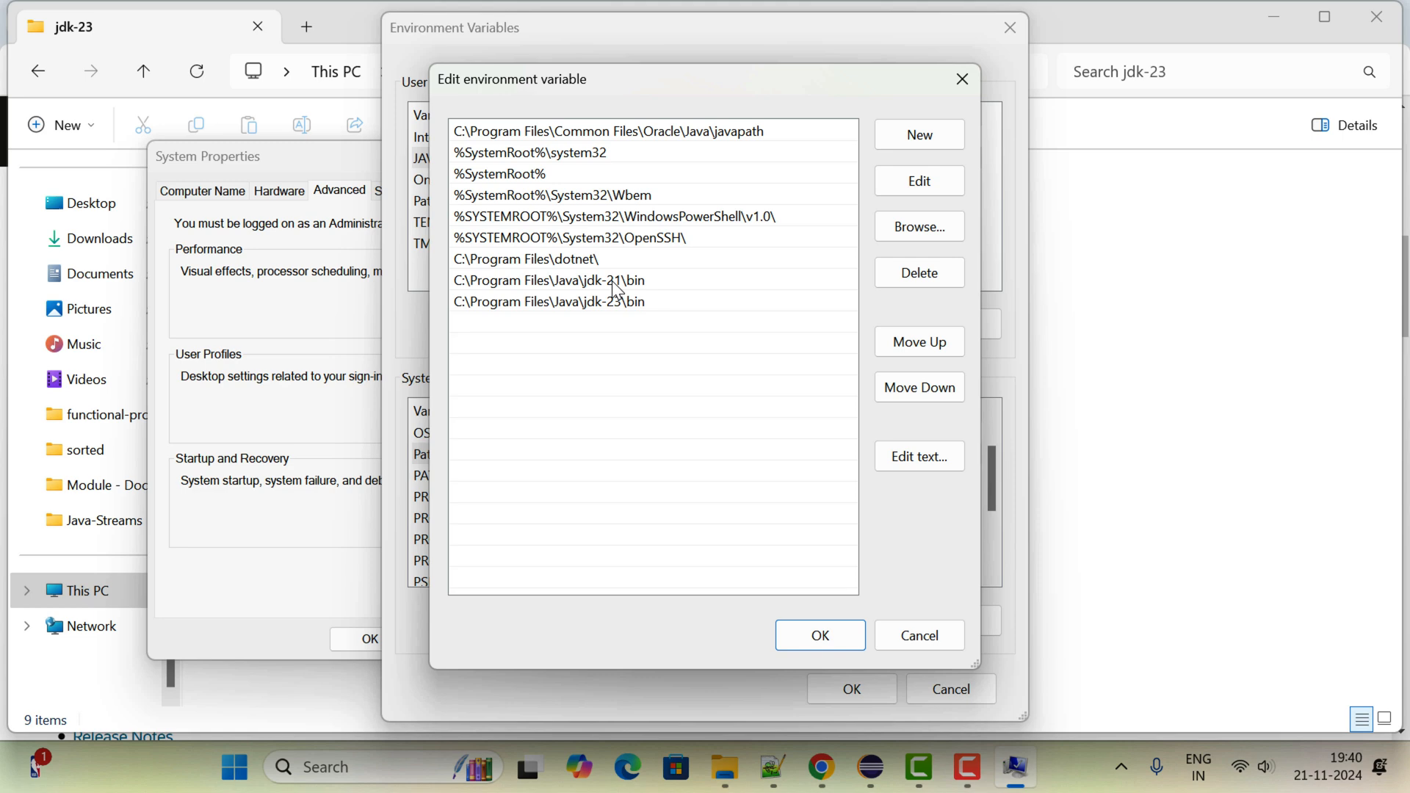
{"action": "left_click", "coordinate": [918, 273]}
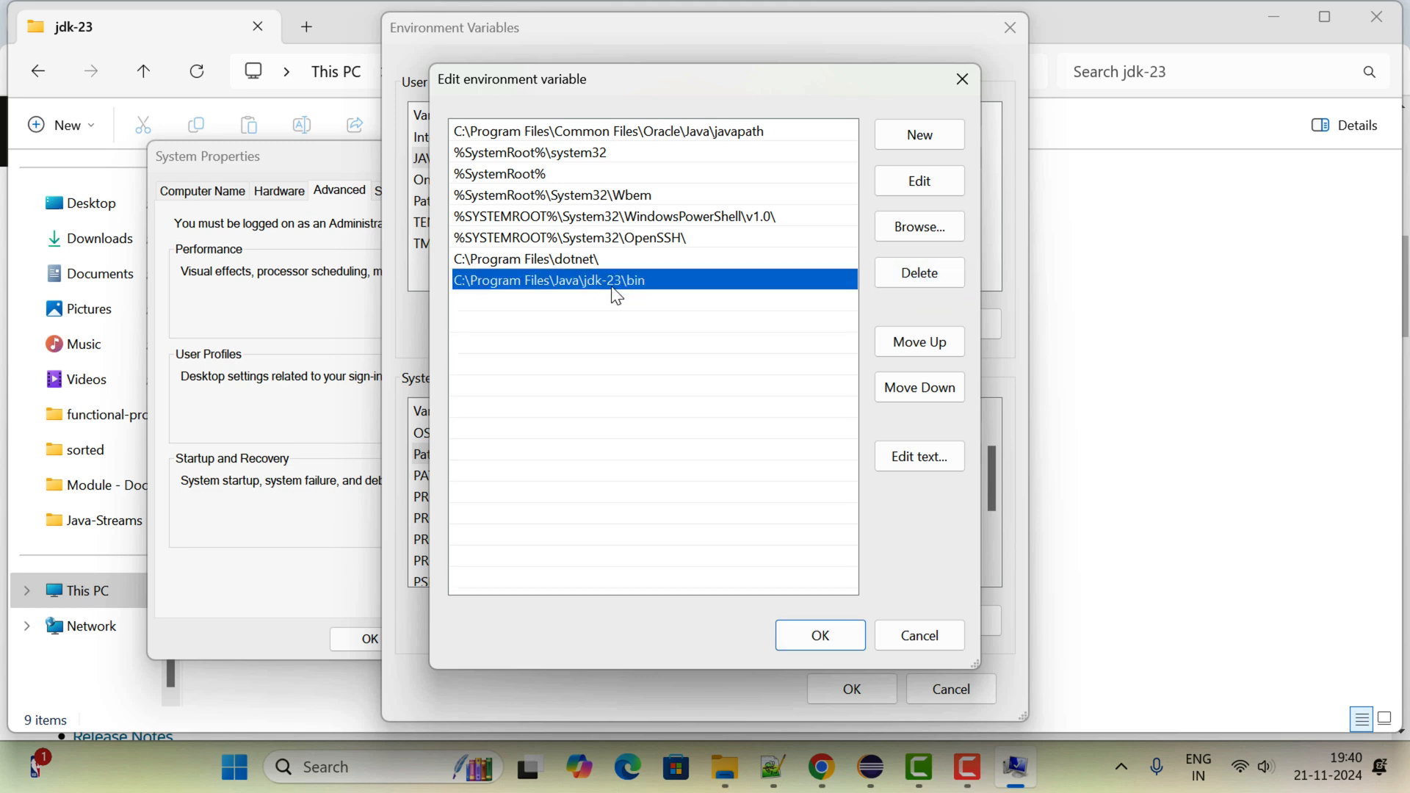
{"action": "left_click", "coordinate": [818, 635]}
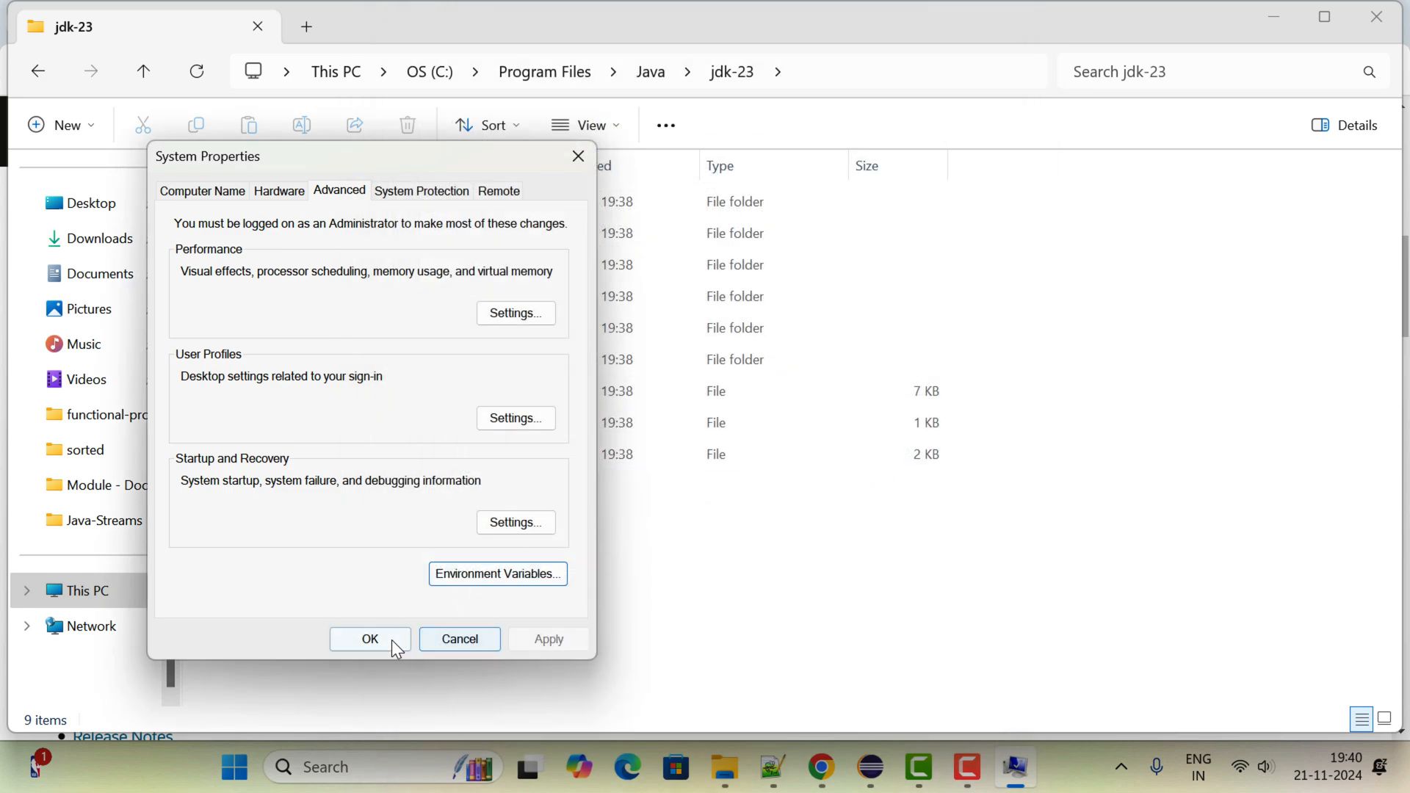
Close System Properties, launch Command Prompt and run java -version, which reports Java 23.0.1
{"action": "left_click", "coordinate": [368, 639]}
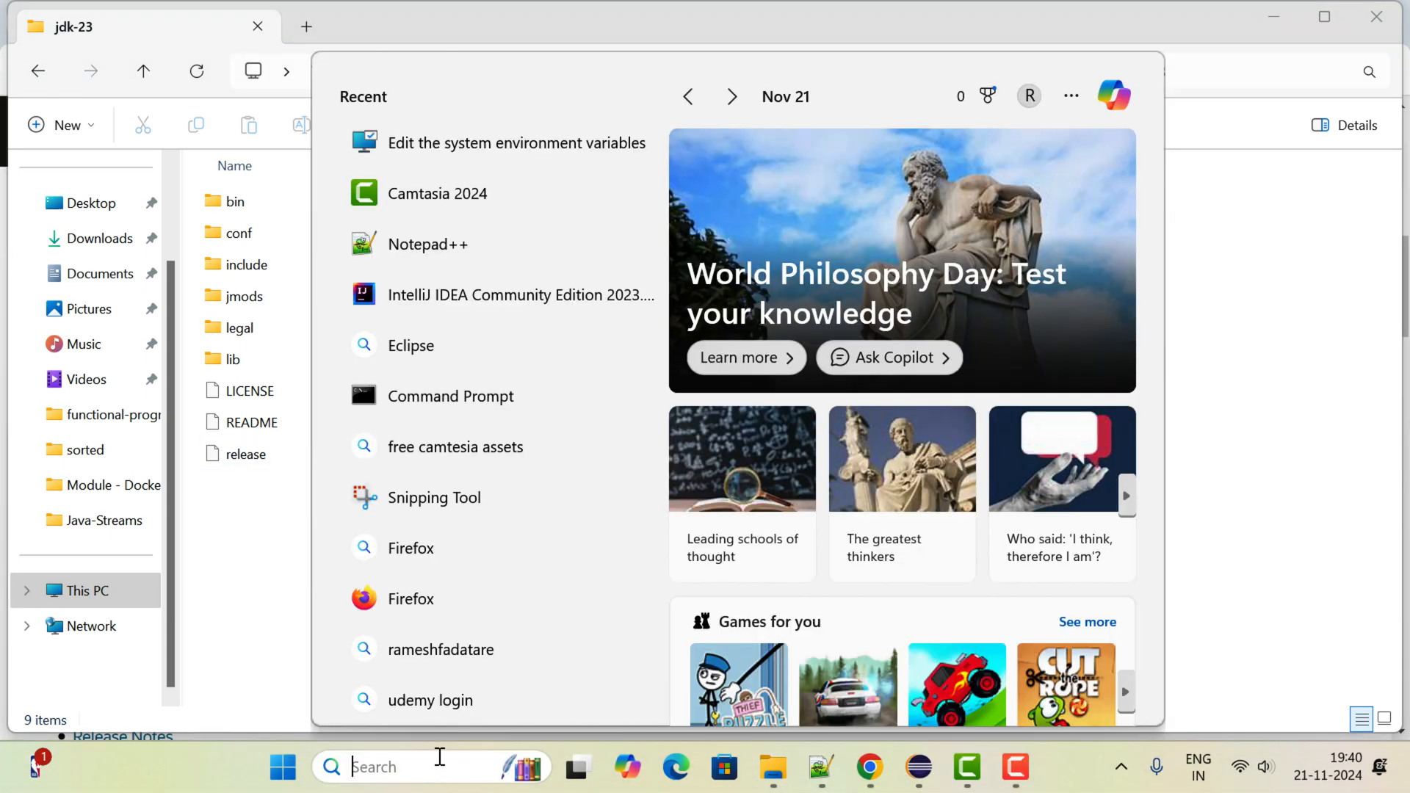
{"action": "type", "text": "cmd"}
{"action": "type", "text": "java -"}
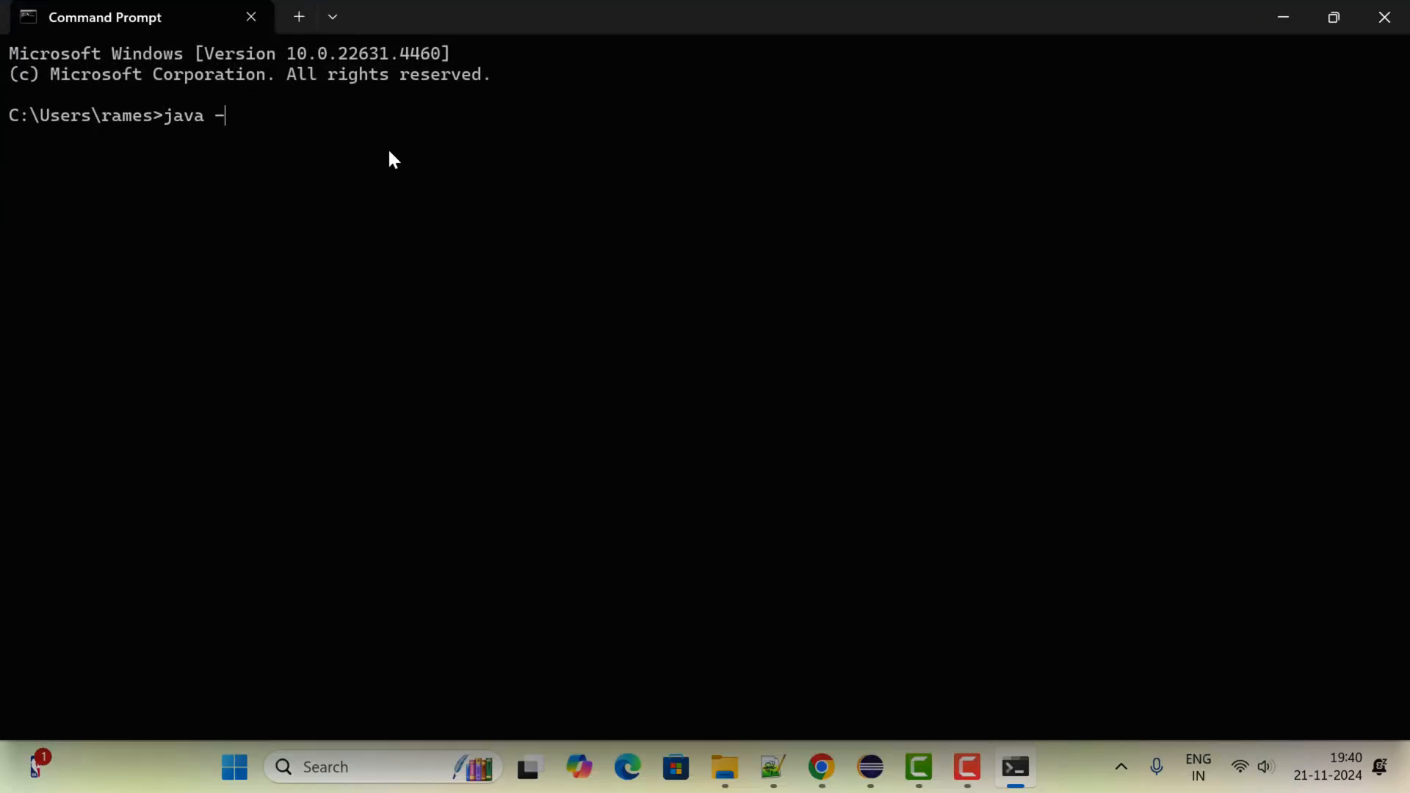
{"action": "type", "text": "version"}
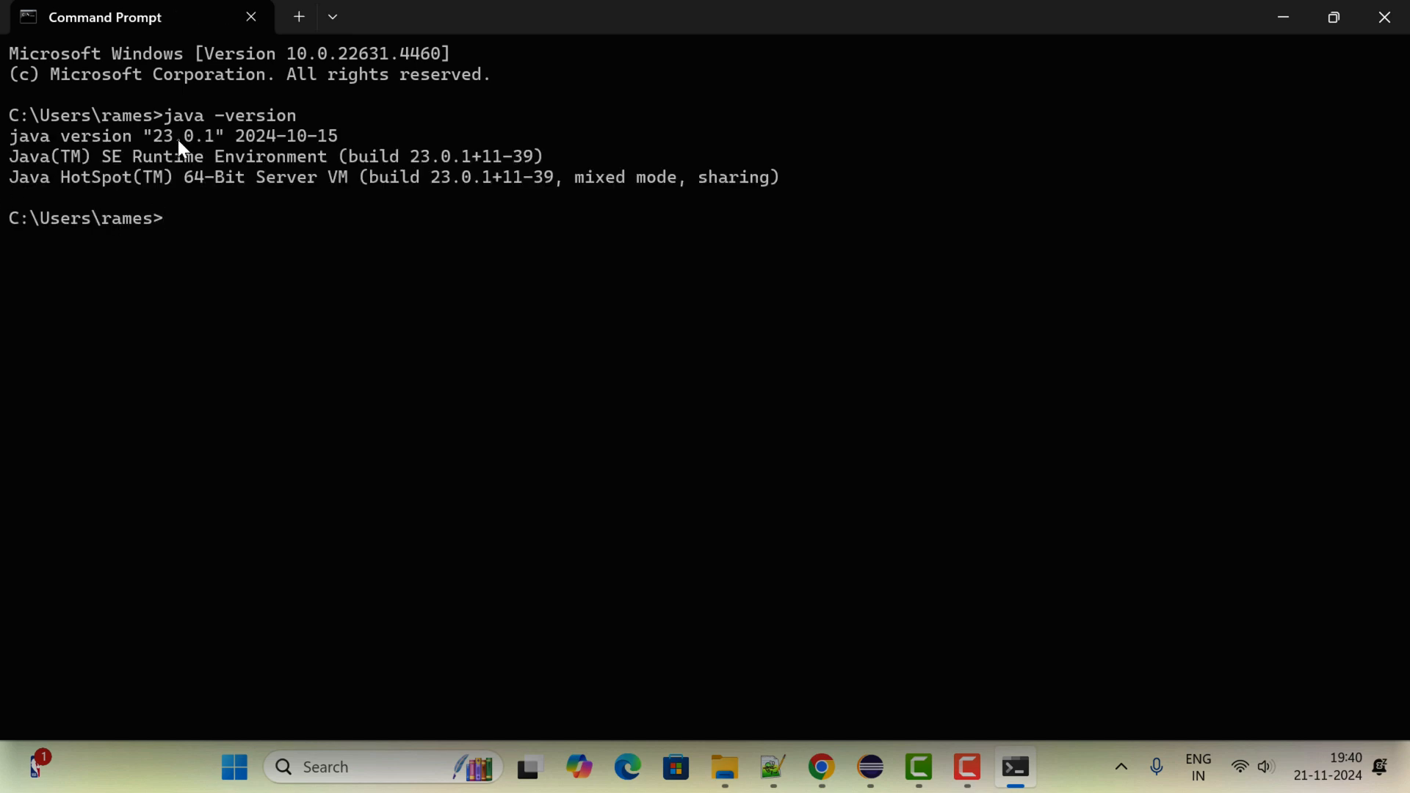
{"action": "mouse_move", "coordinate": [338, 260]}
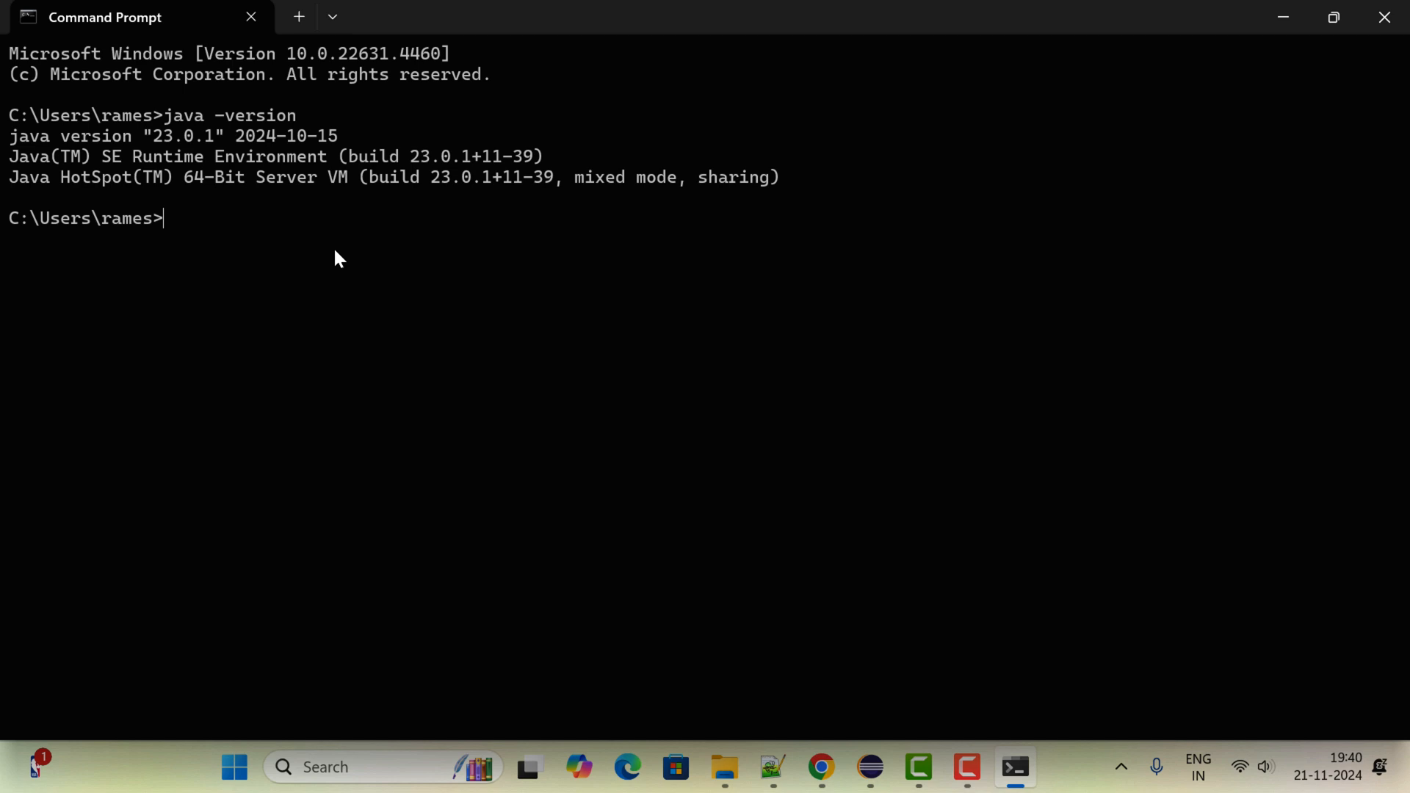
Start jshell and run println("hello world!");, which fails with a cannot-find-symbol error
{"action": "type", "text": "js"}
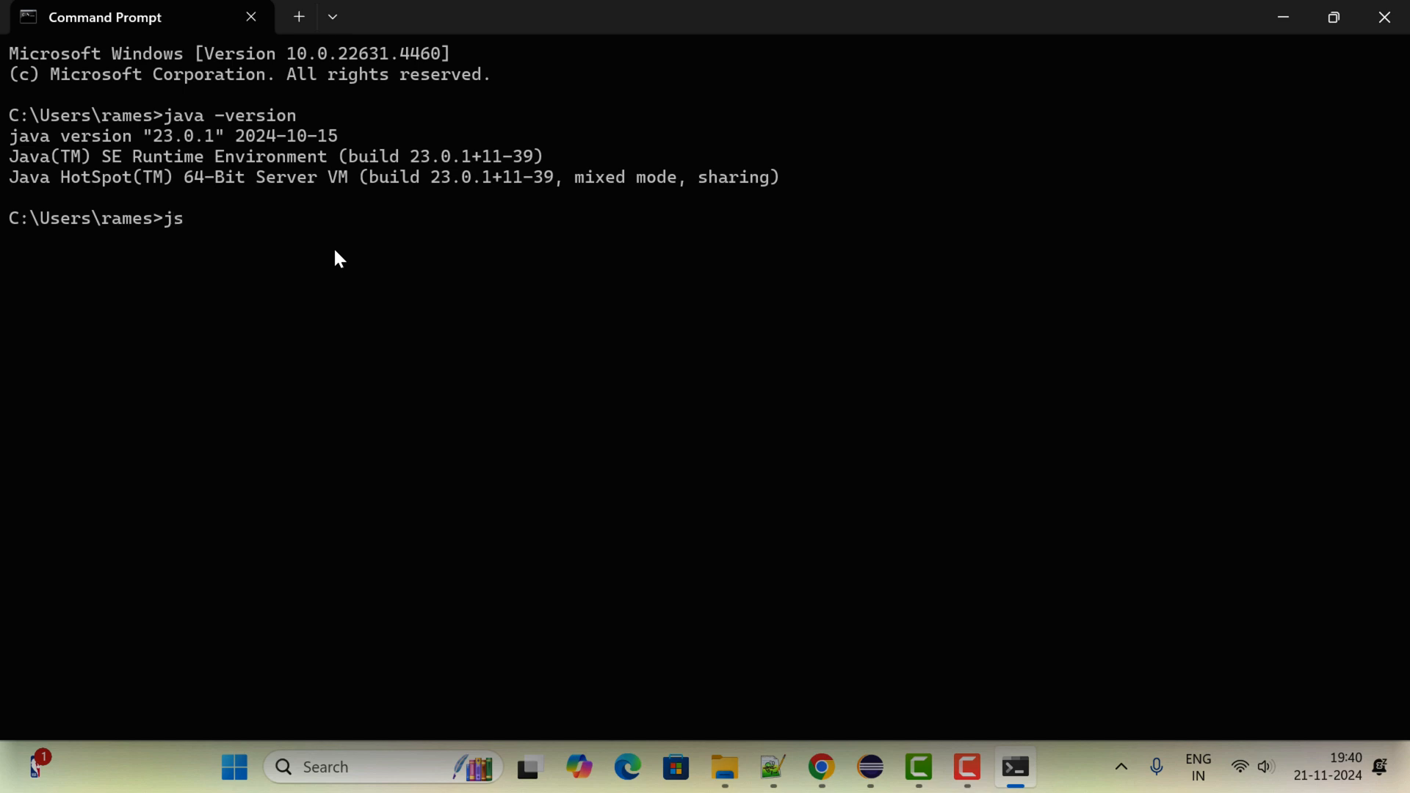
{"action": "type", "text": "hell"}
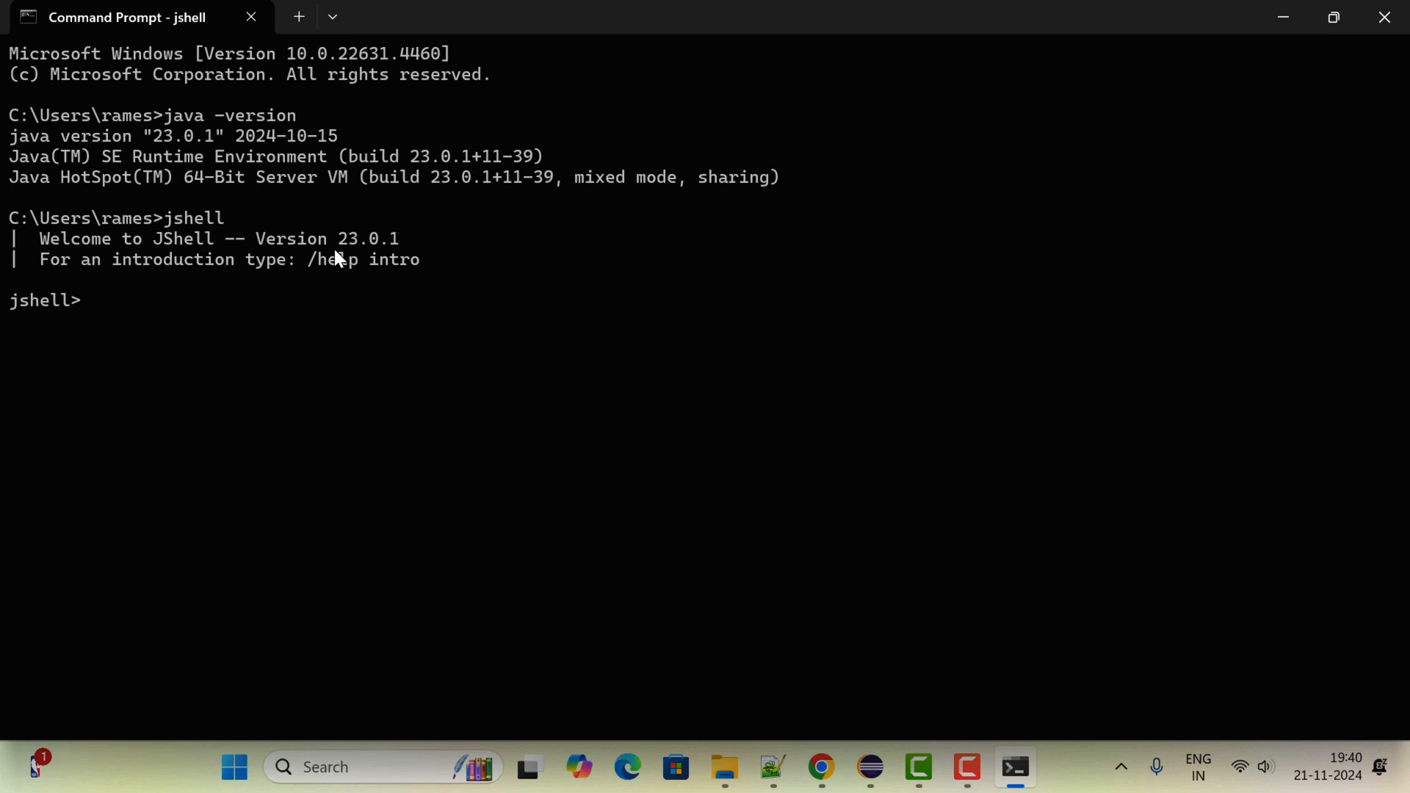
{"action": "type", "text": "p"}
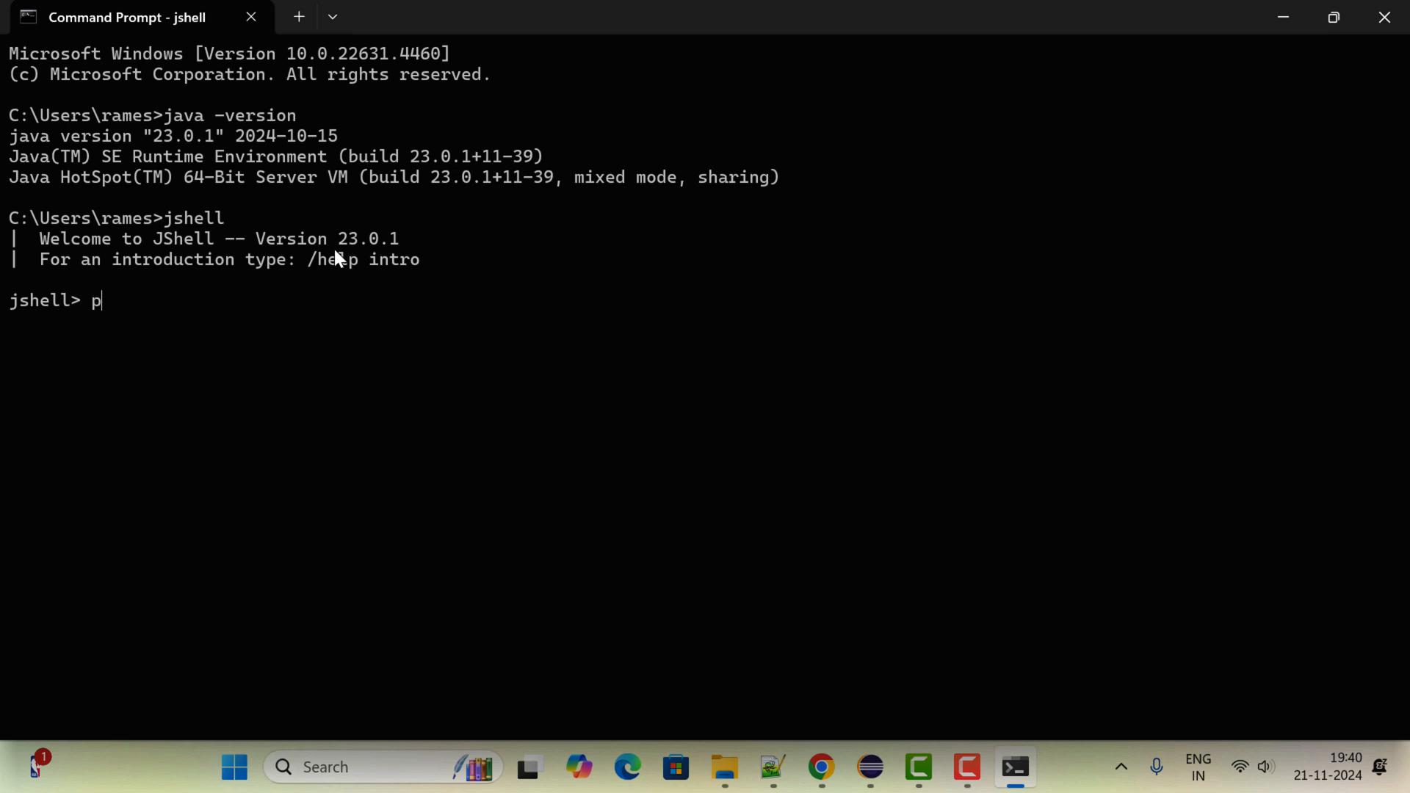
{"action": "type", "text": "rintl"}
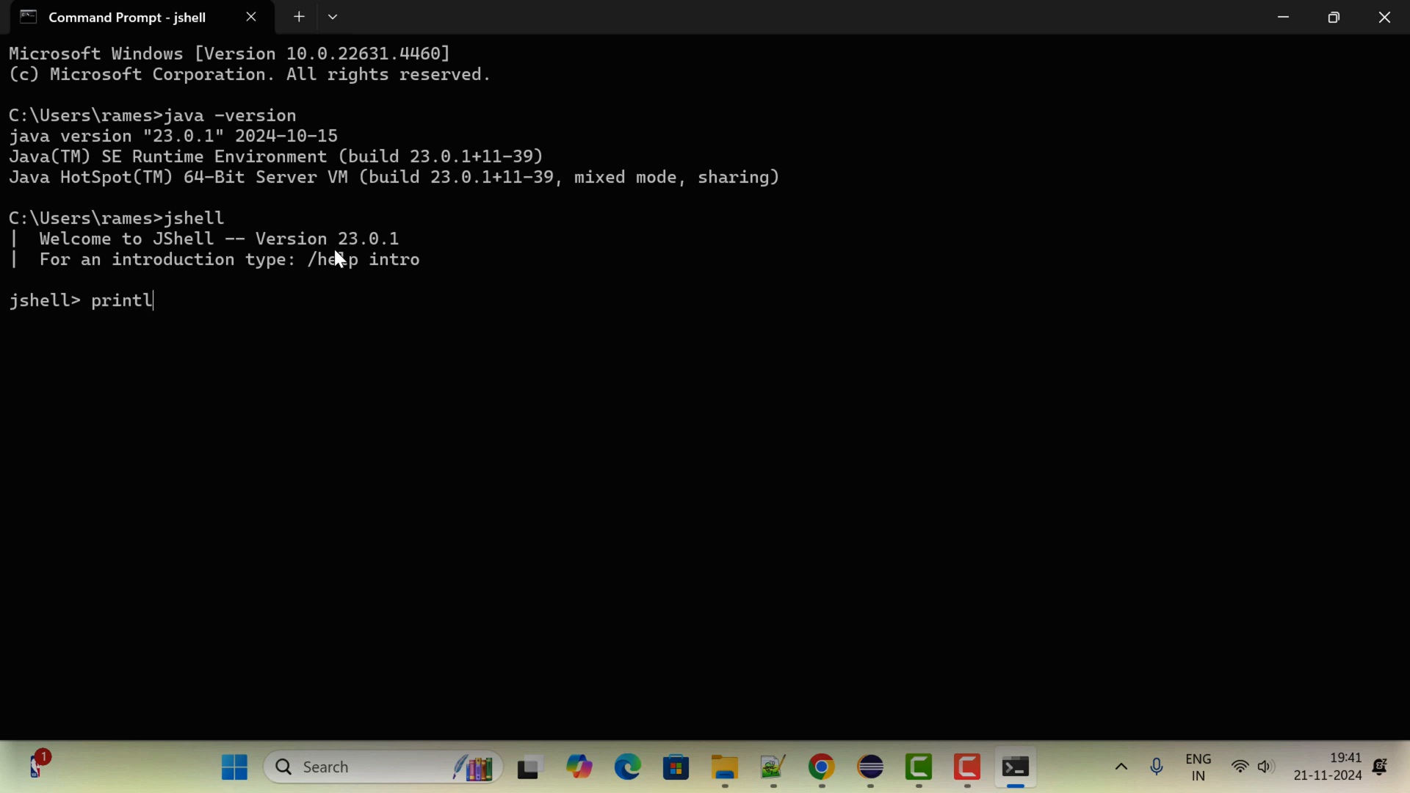
{"action": "type", "text": "n(\""}
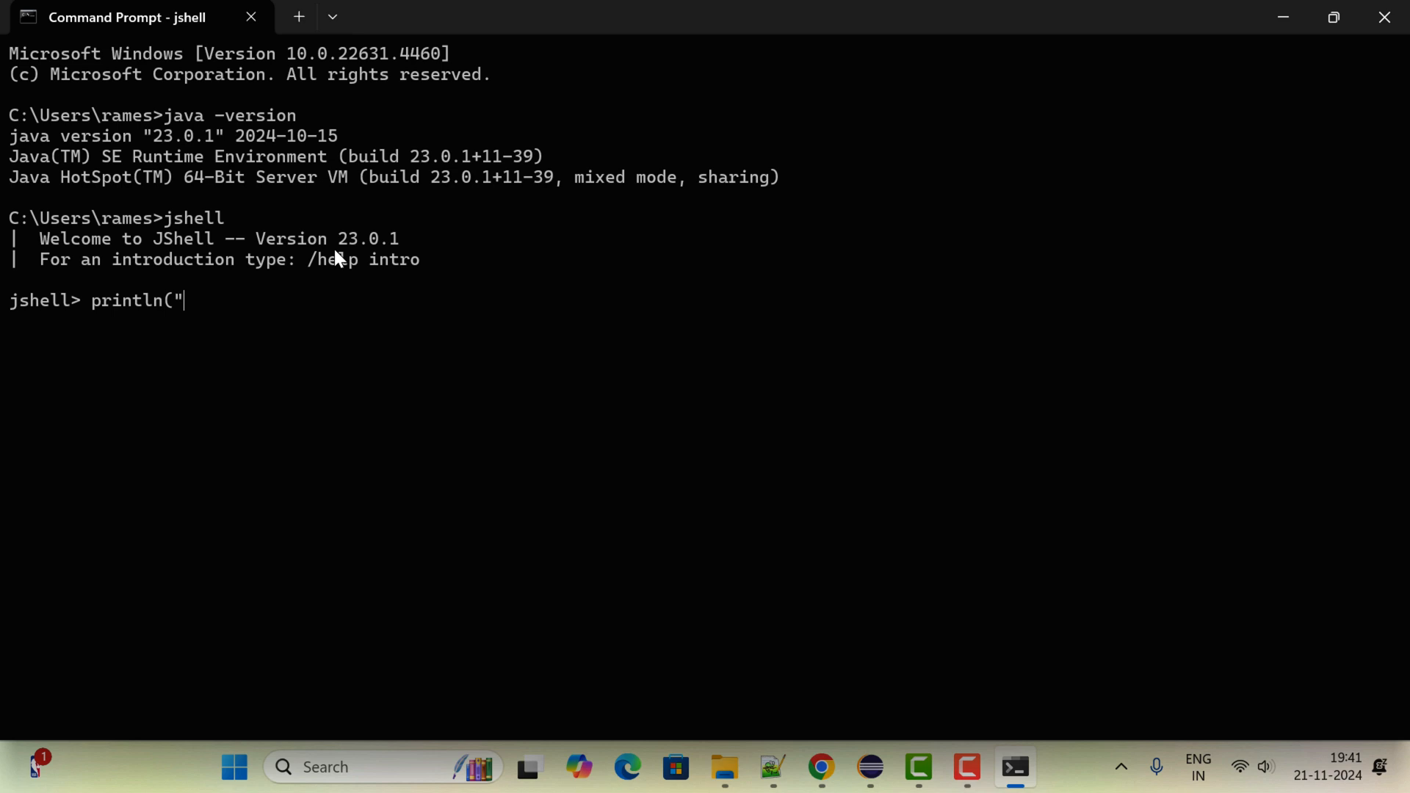
{"action": "type", "text": "hello"}
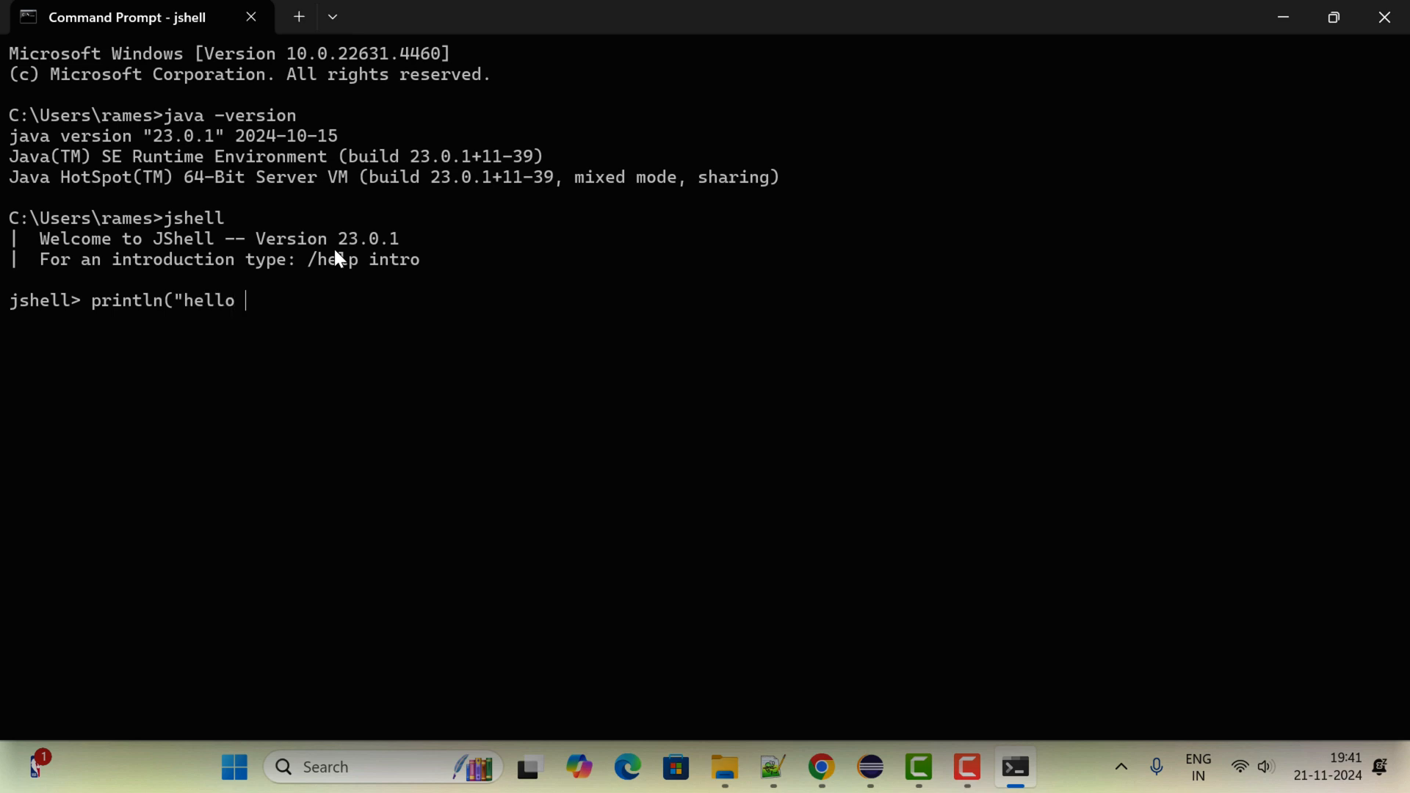
{"action": "type", "text": "world"}
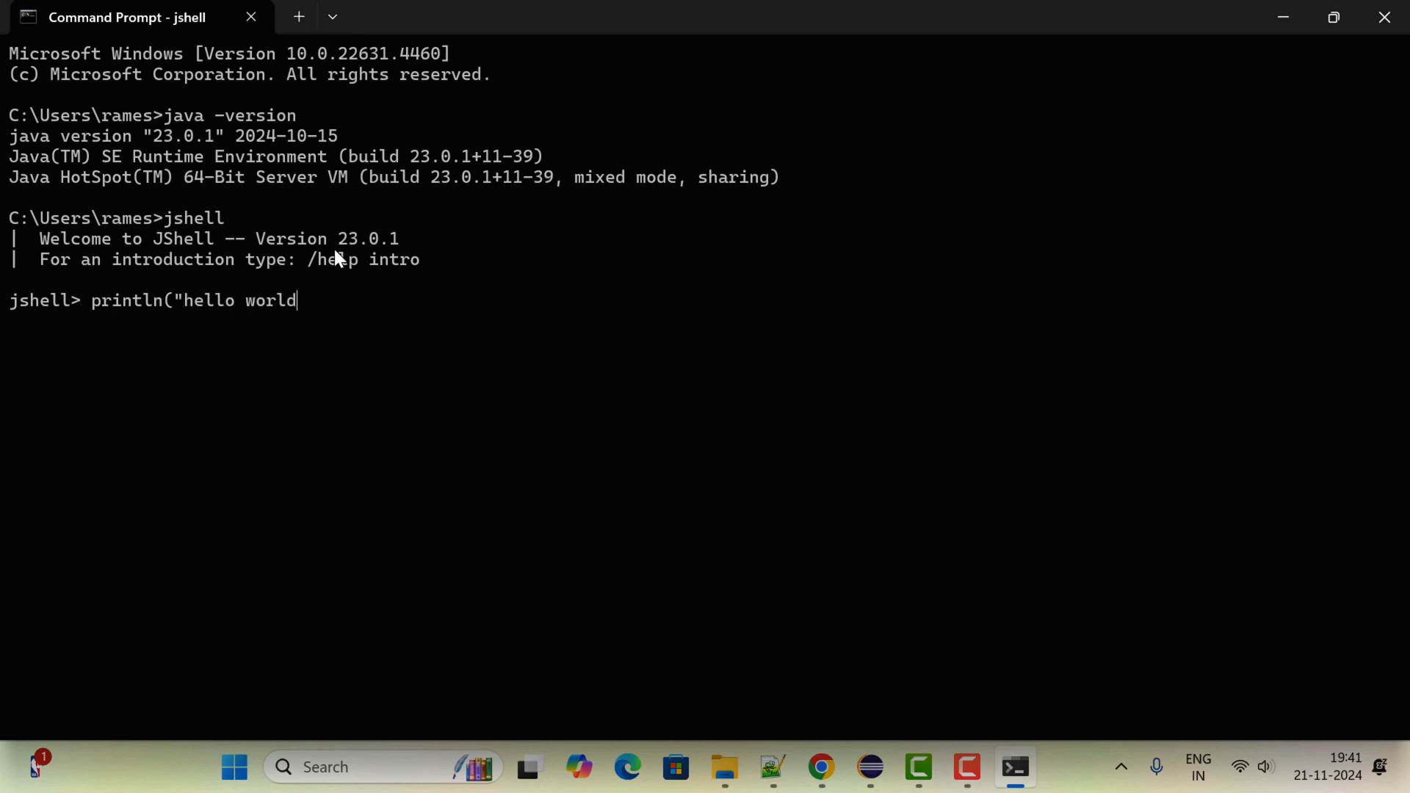
{"action": "type", "text": "!\");"}
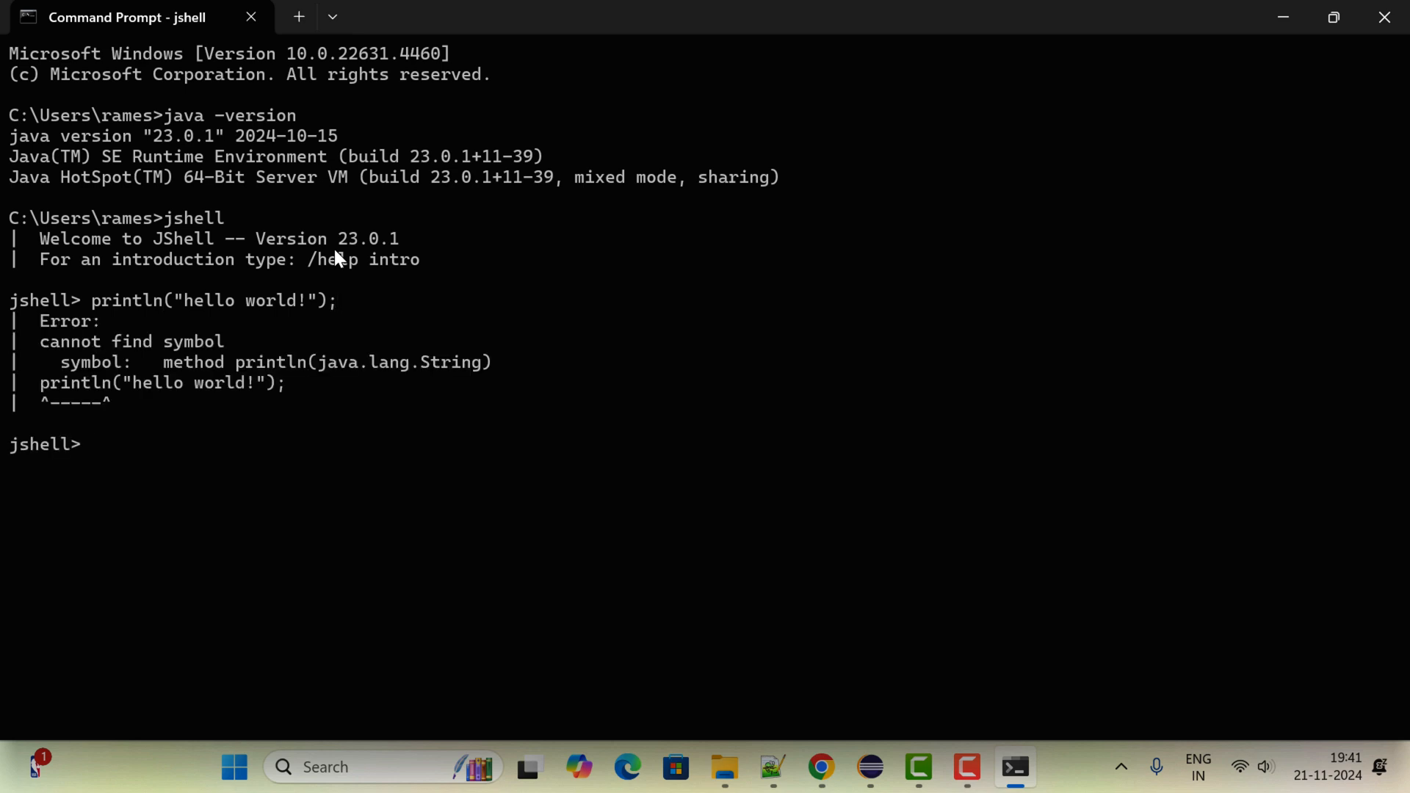
{"action": "mouse_move", "coordinate": [302, 382]}
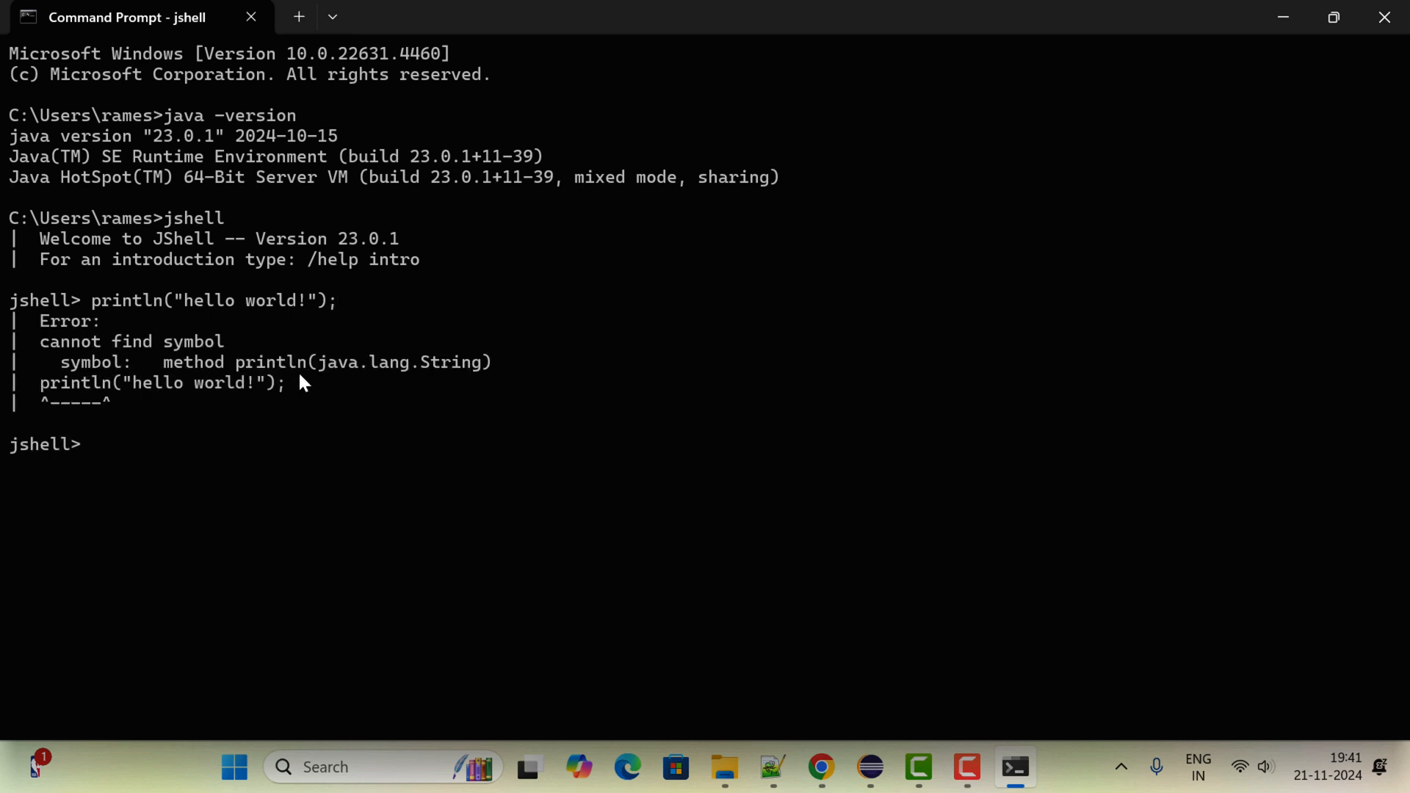
{"action": "mouse_move", "coordinate": [189, 310]}
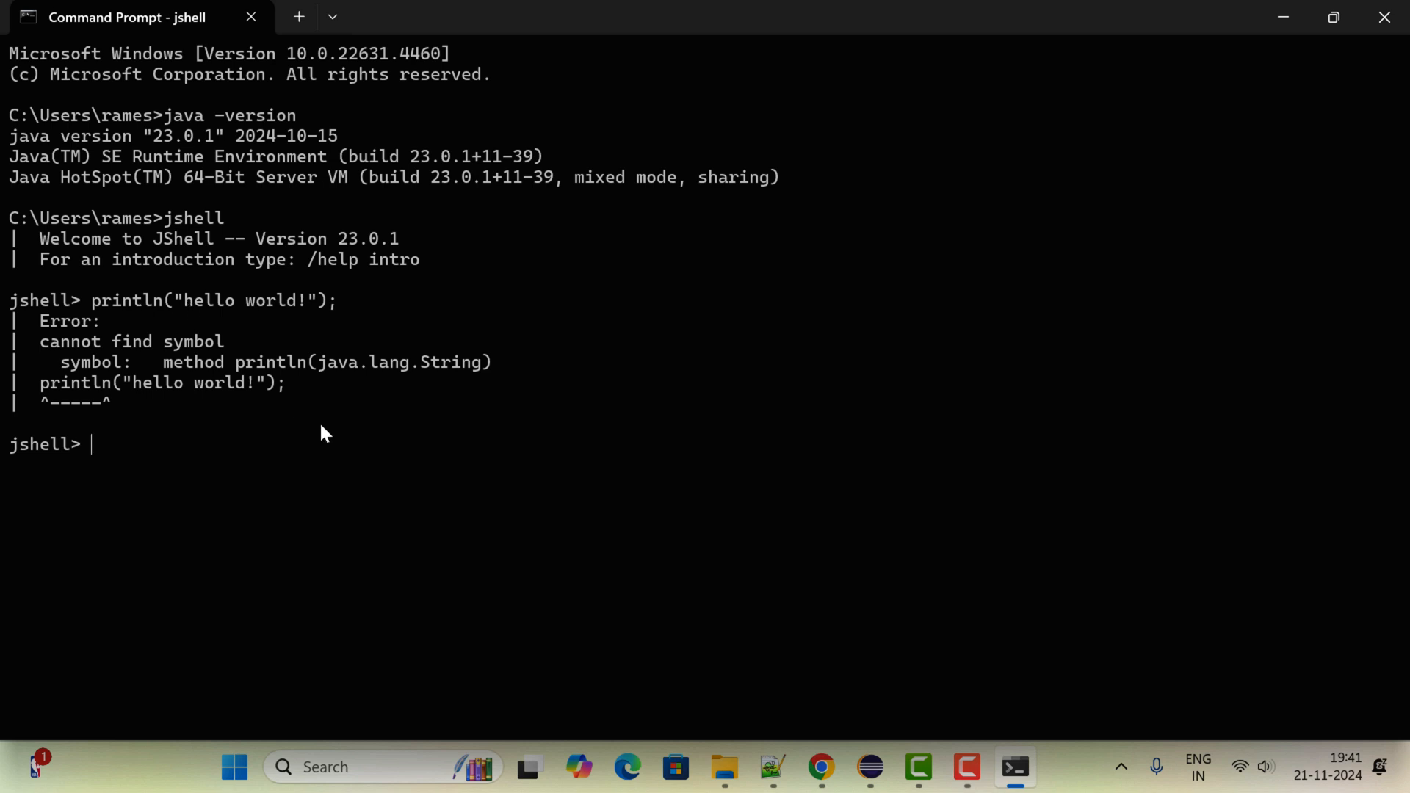
Run System.out.println("Hello World!"); in JShell and highlight the printed Hello World! output
{"action": "type", "text": "Syste"}
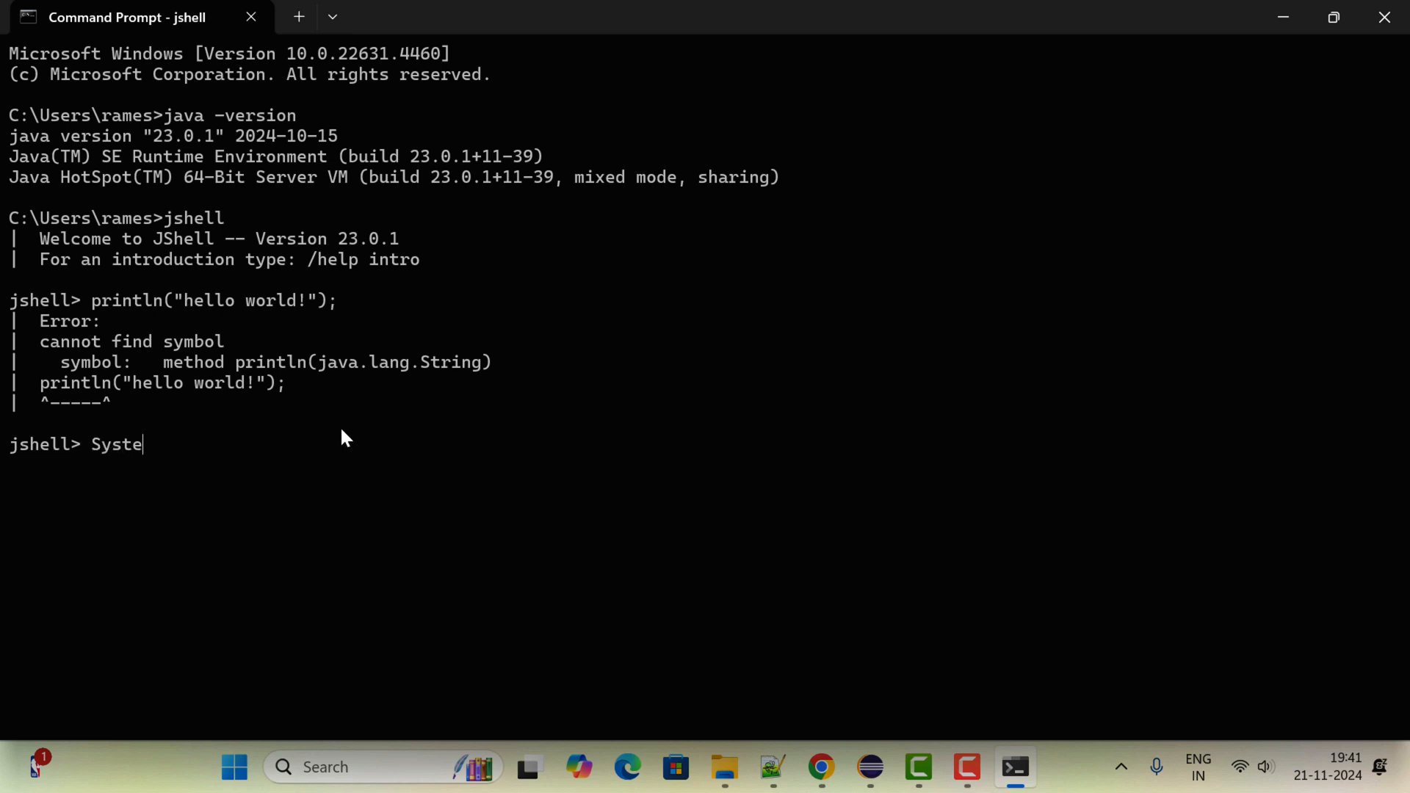
{"action": "type", "text": "m.out"}
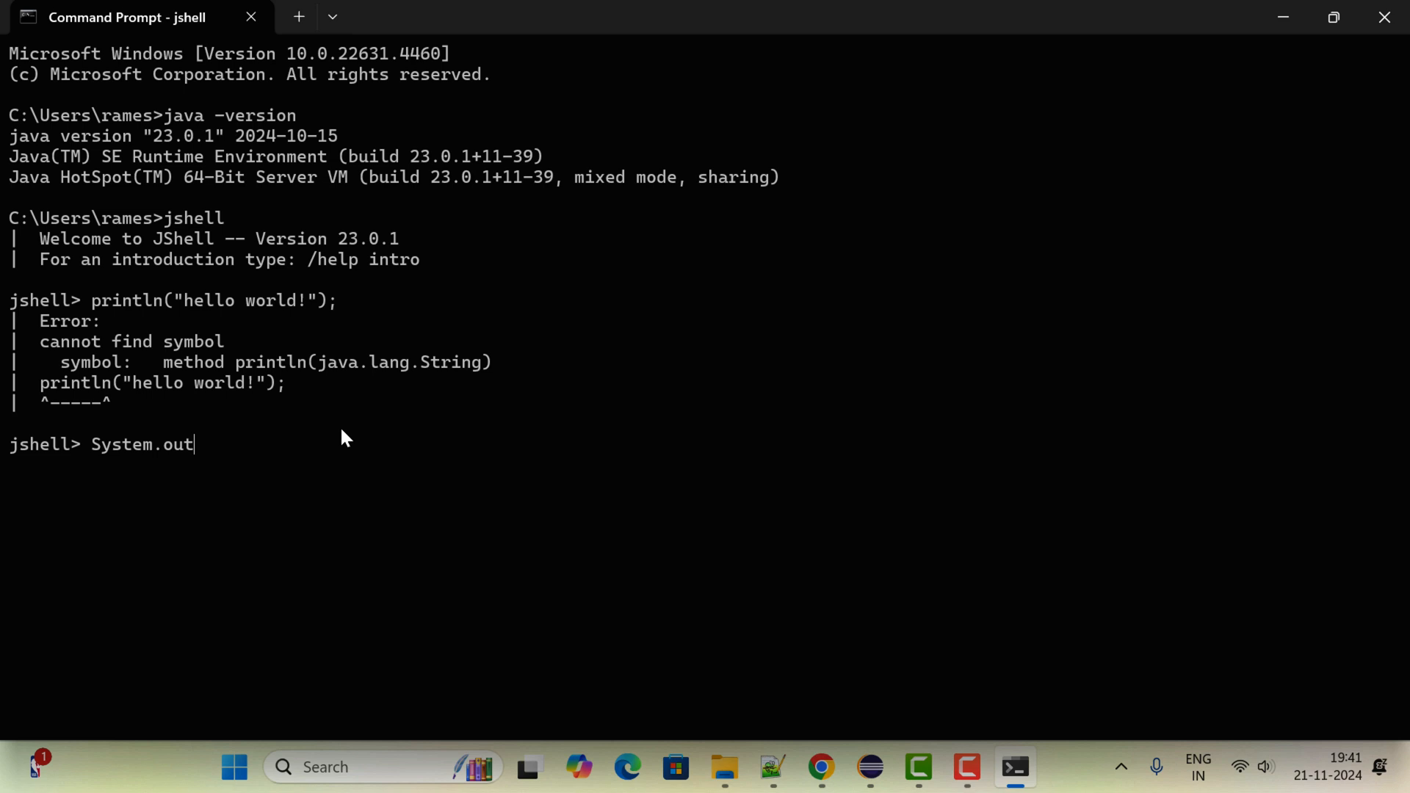
{"action": "type", "text": ".print"}
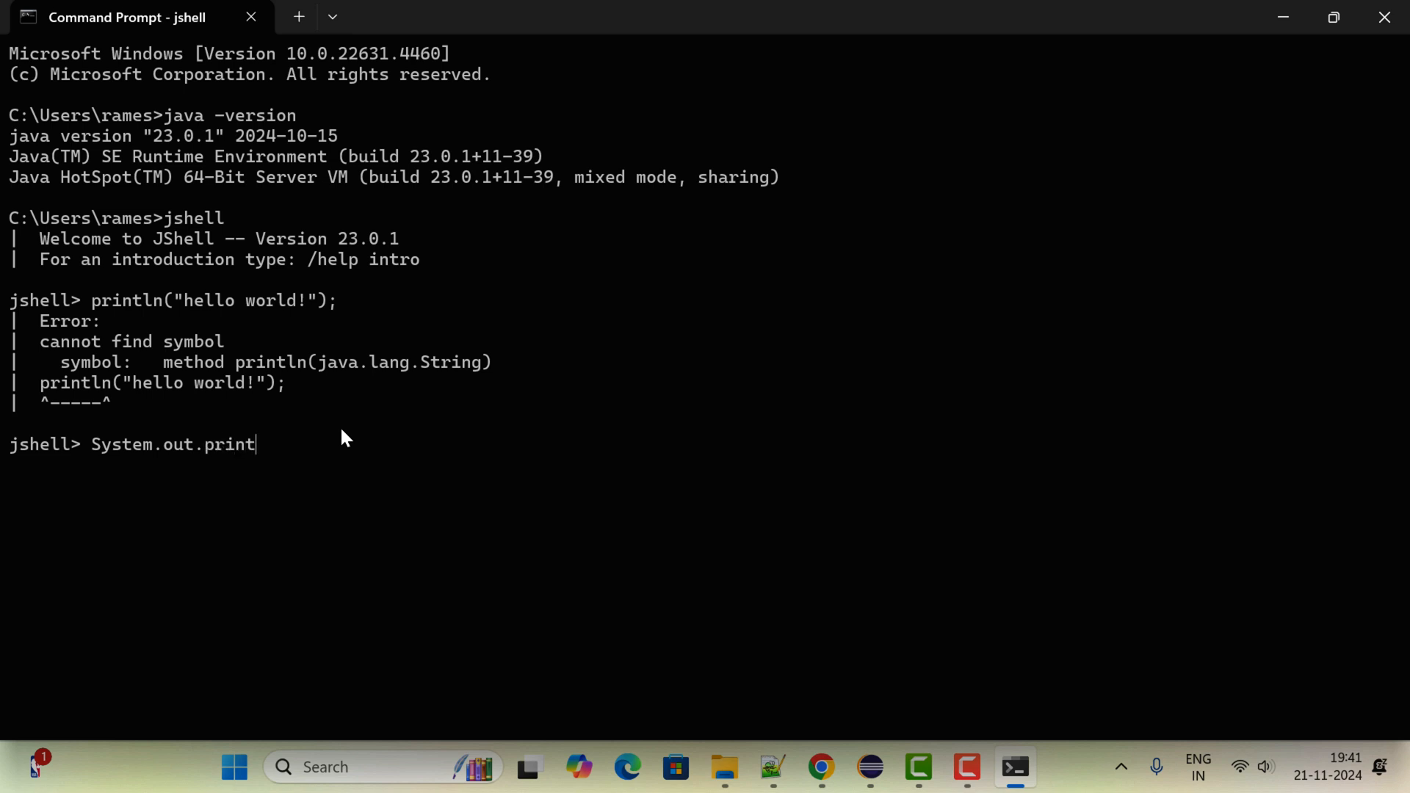
{"action": "type", "text": "ln("}
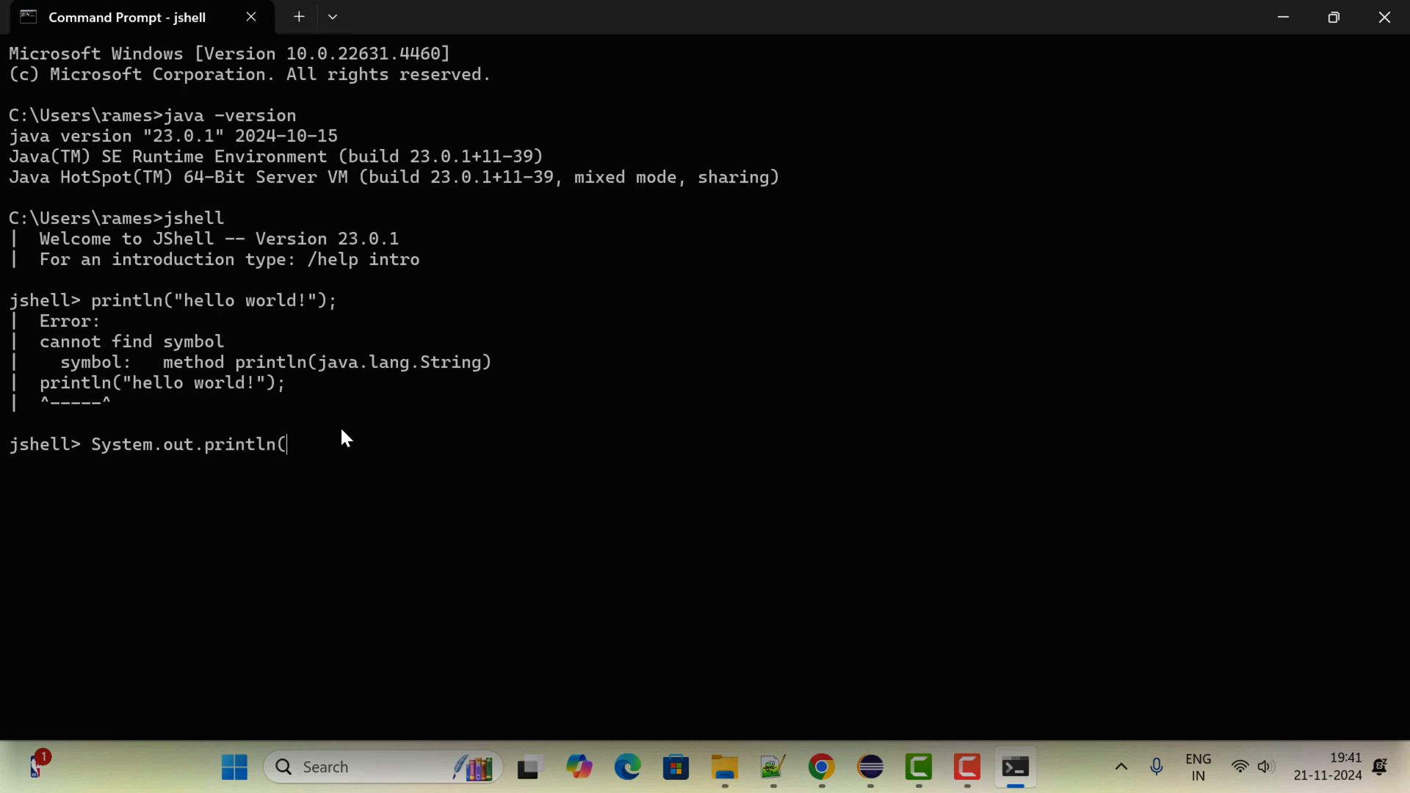
{"action": "type", "text": "\"Hel"}
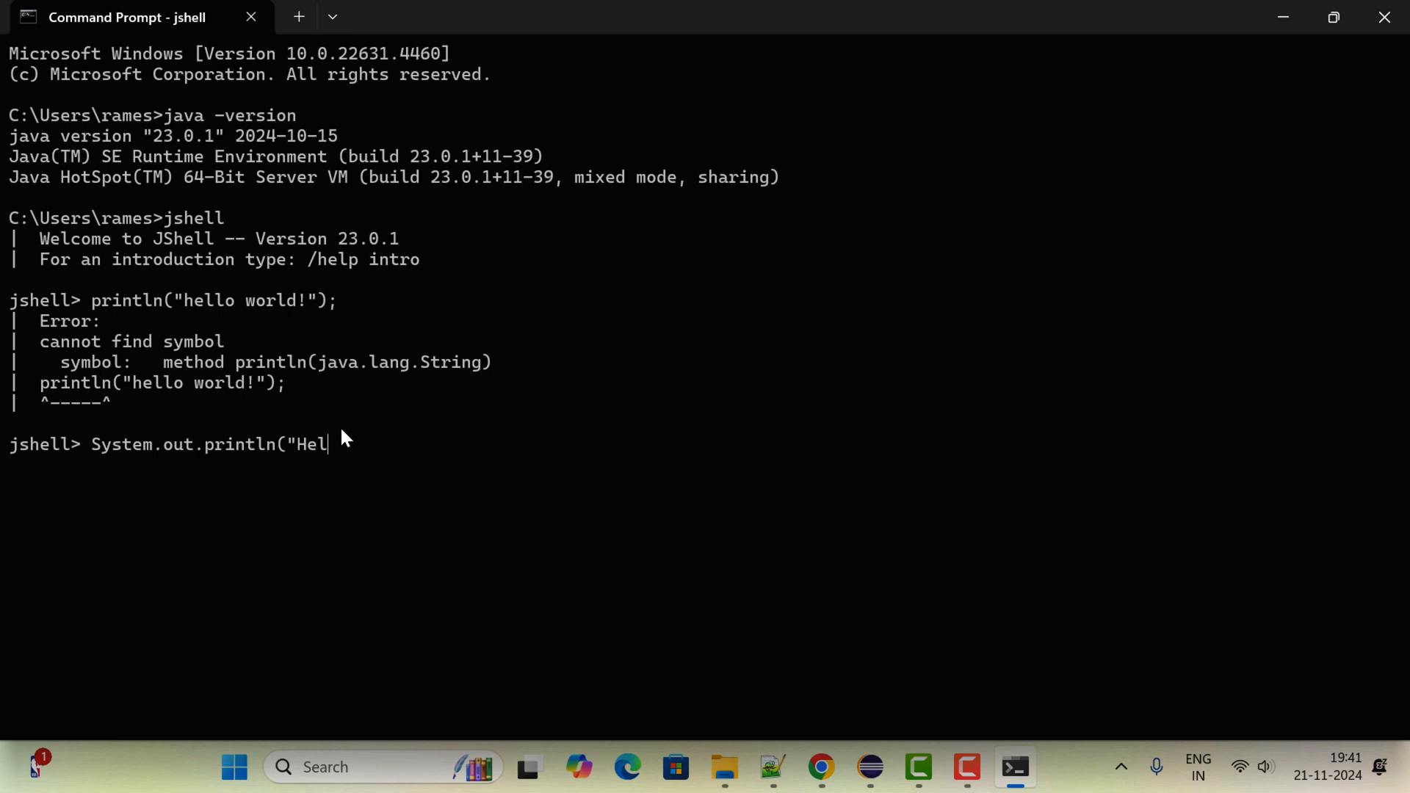
{"action": "type", "text": "lo World"}
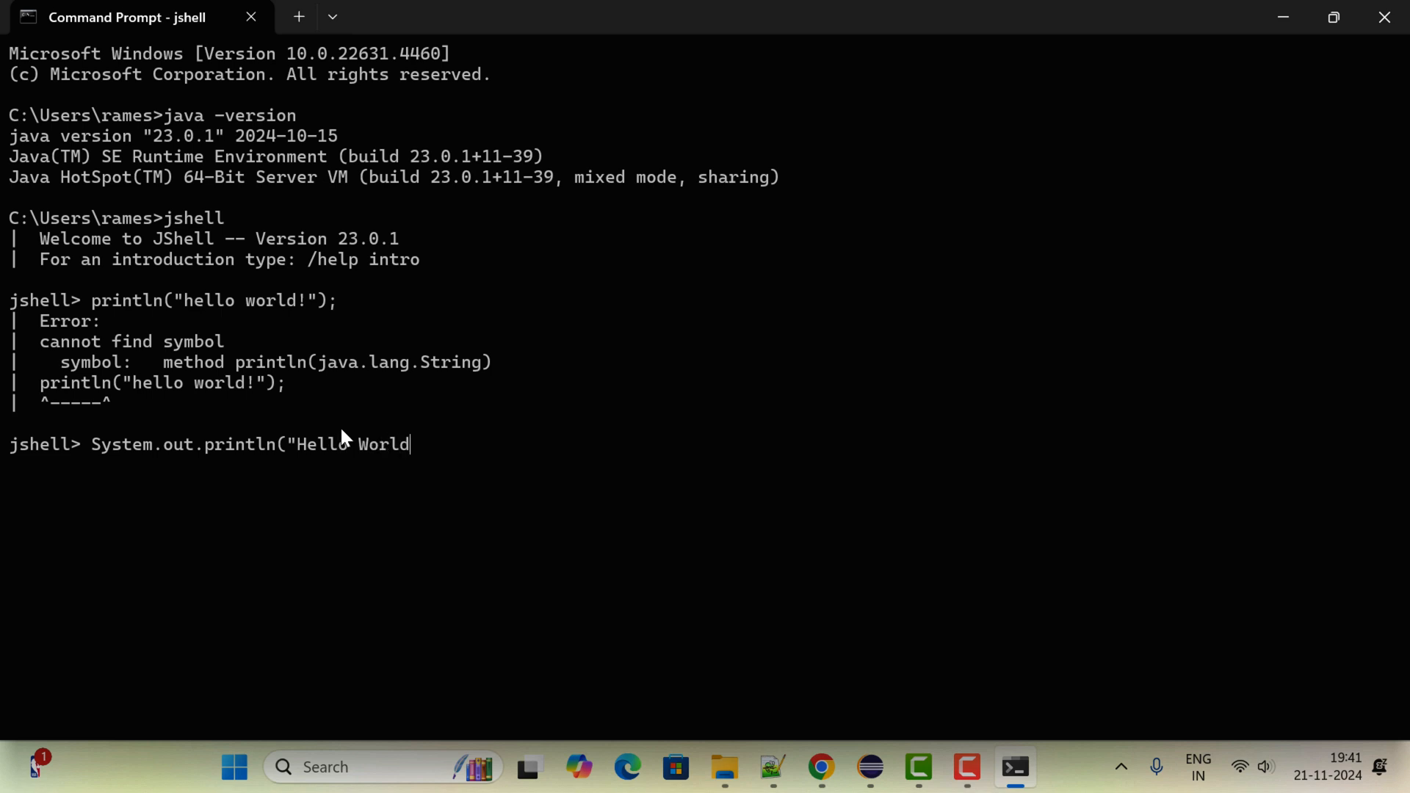
{"action": "type", "text": "!"}
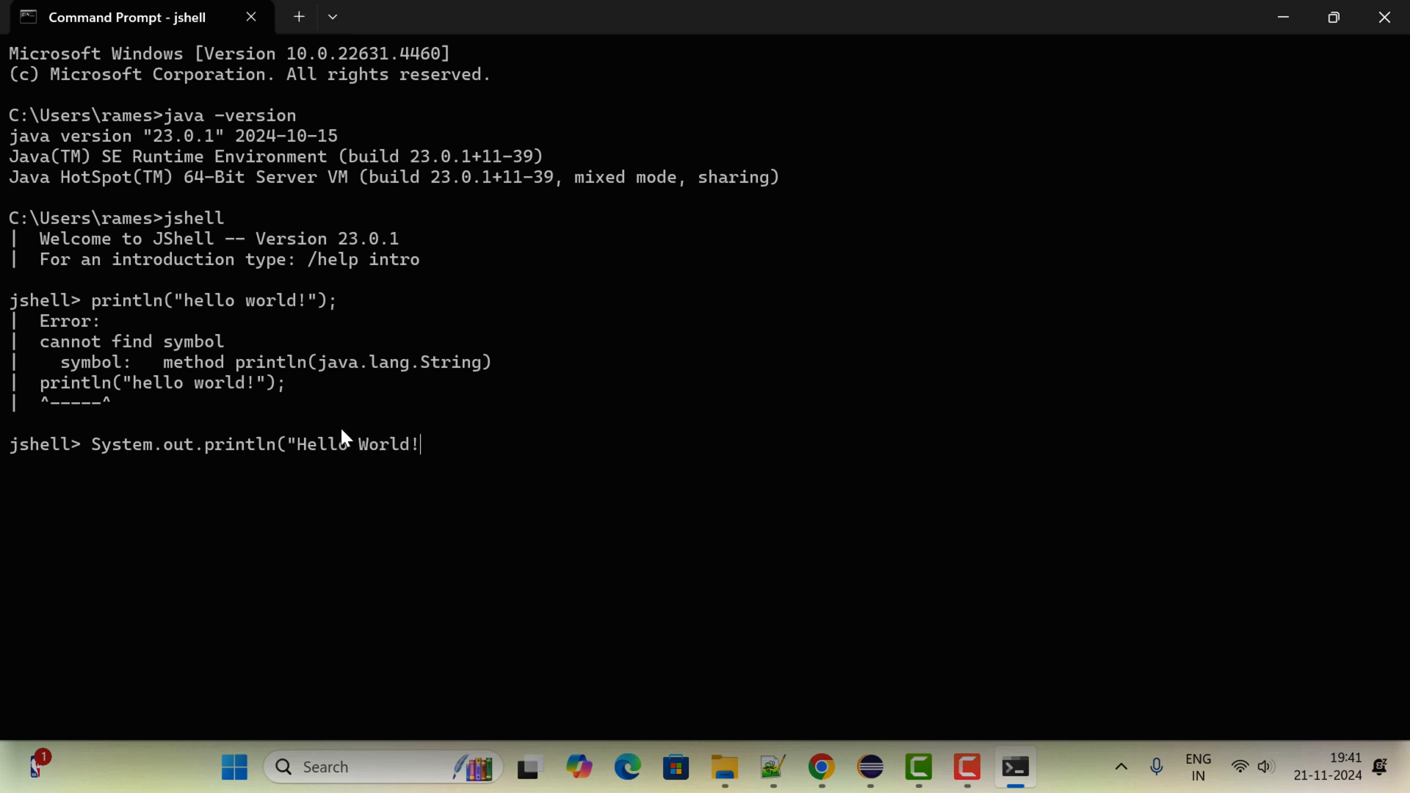
{"action": "key", "text": "Enter"}
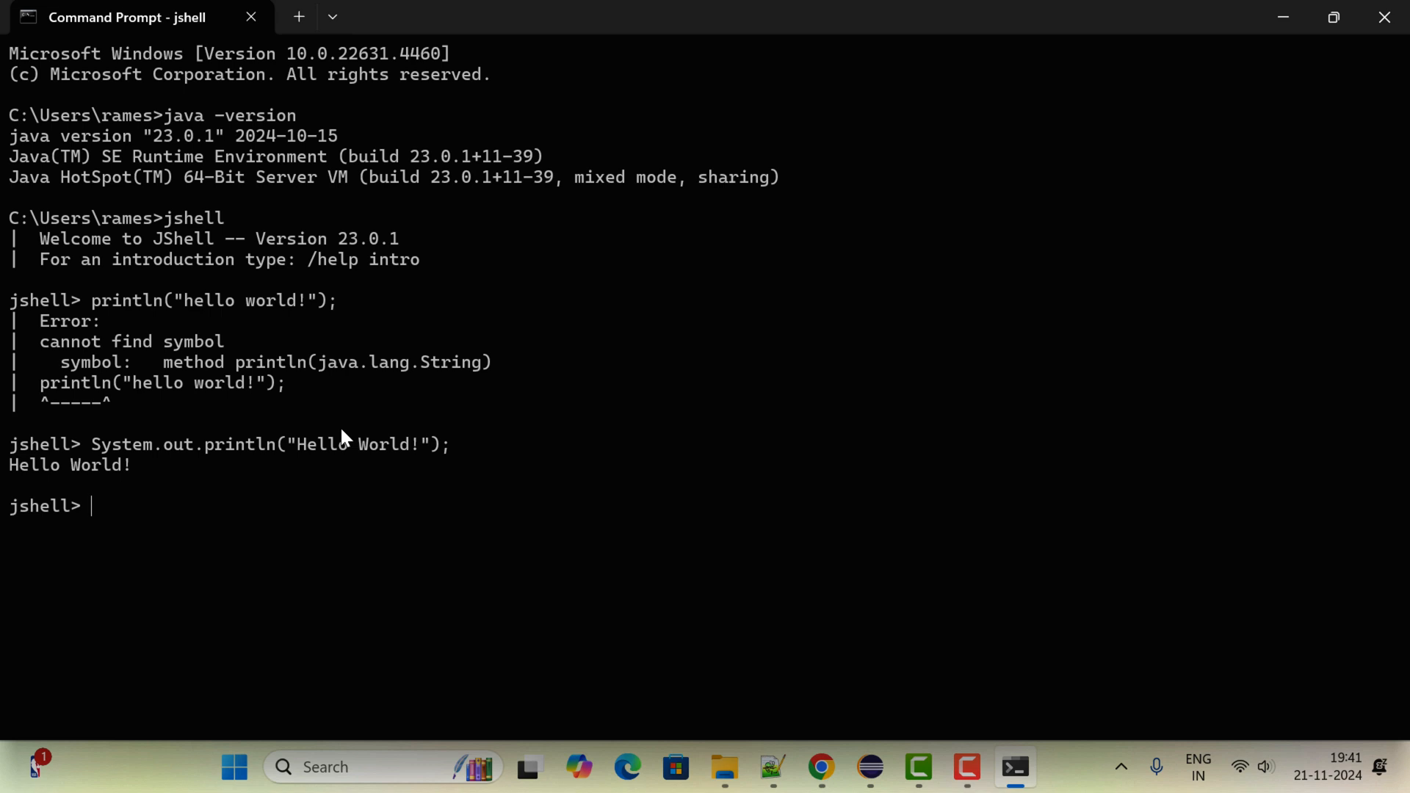
{"action": "double_click", "coordinate": [69, 466]}
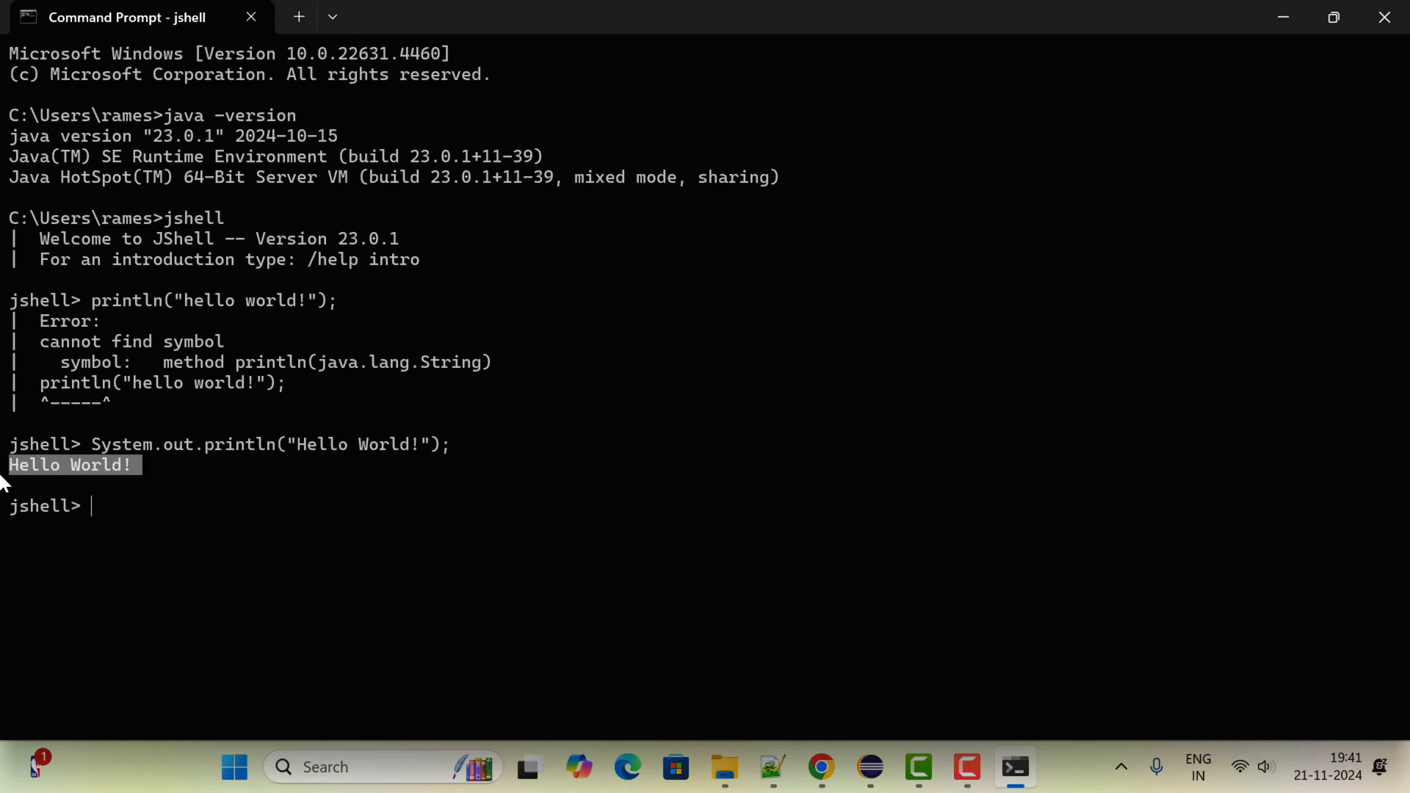